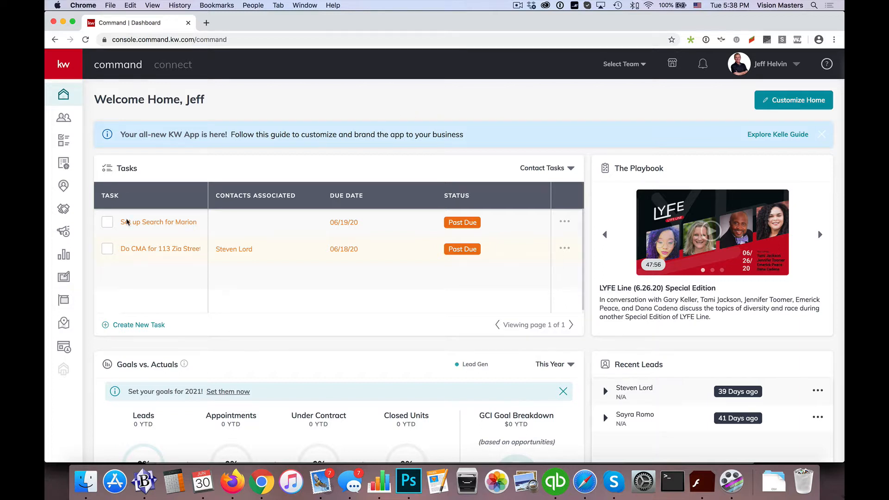
mouse_move(63, 118)
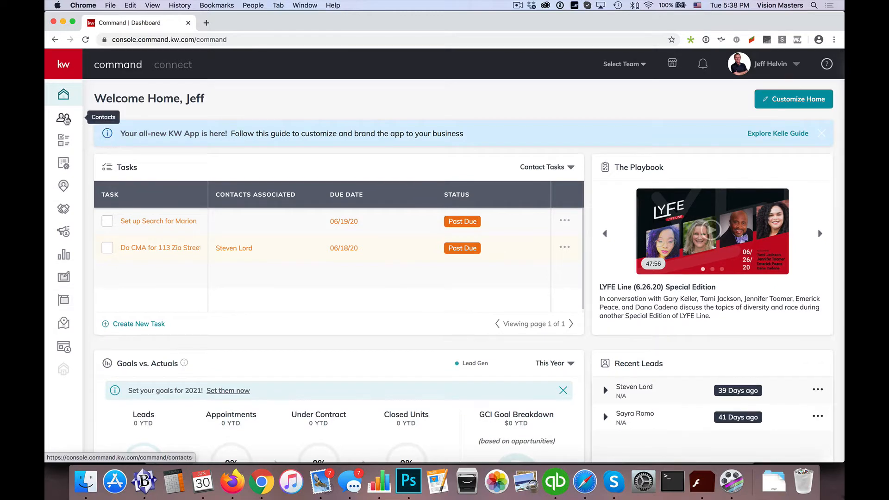
Open the Contacts list from the left sidebar of the home dashboard
left_click(63, 117)
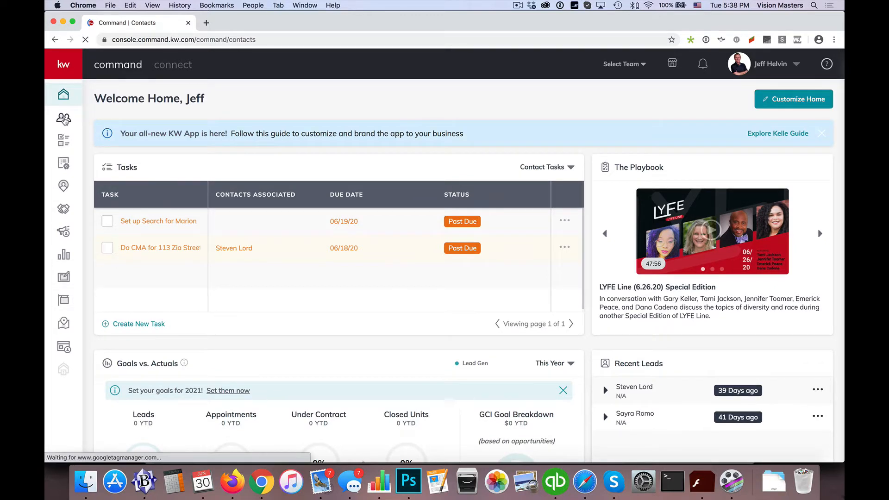
left_click(63, 117)
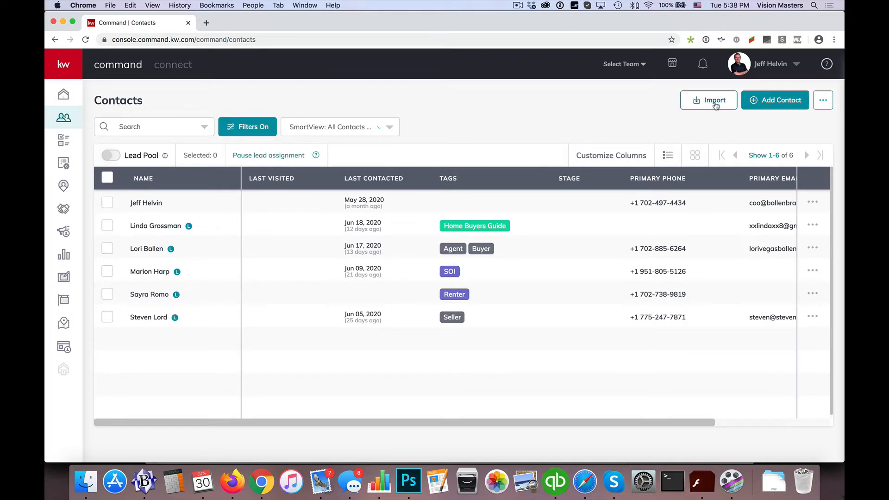
Open the Import Contacts dialog from the Contacts page
left_click(708, 100)
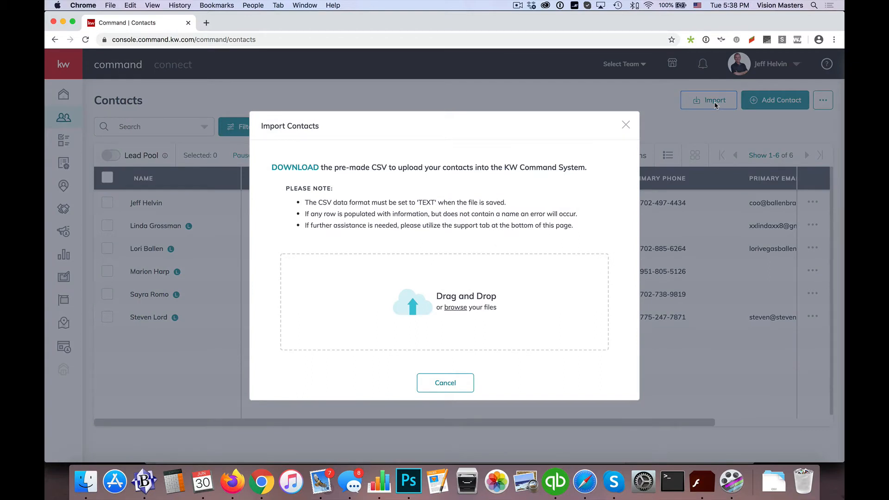
mouse_move(415, 176)
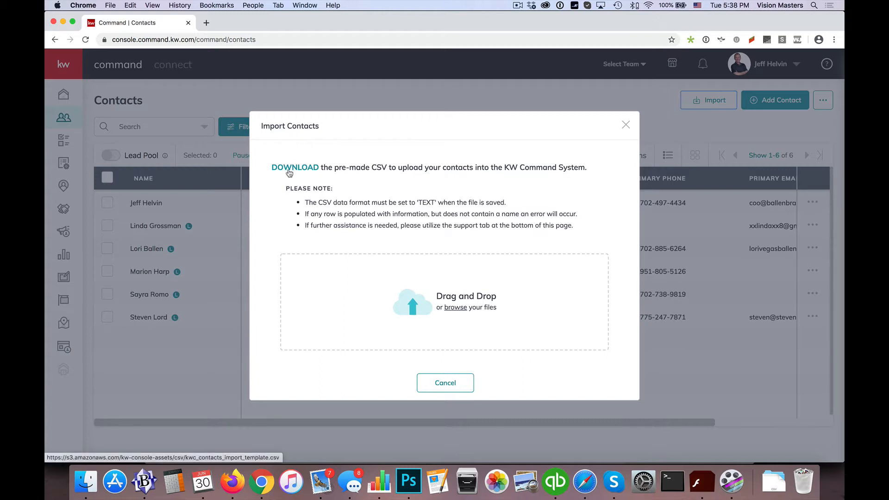
mouse_move(297, 172)
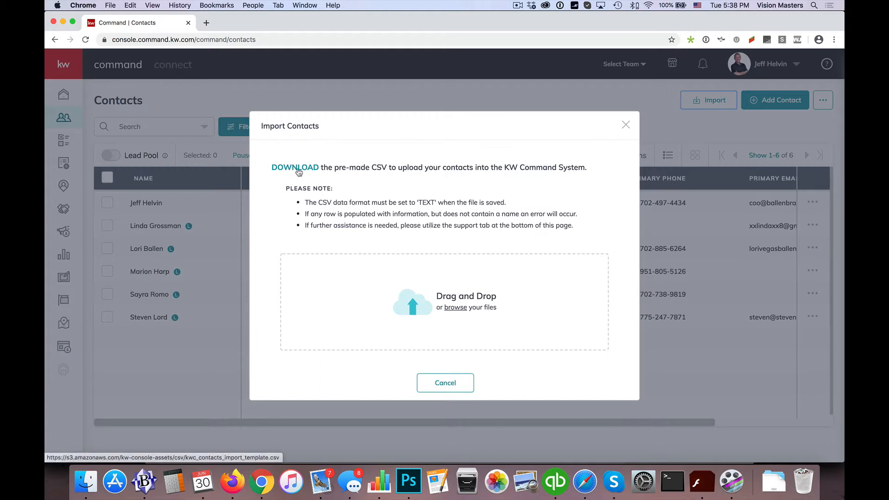
mouse_move(398, 170)
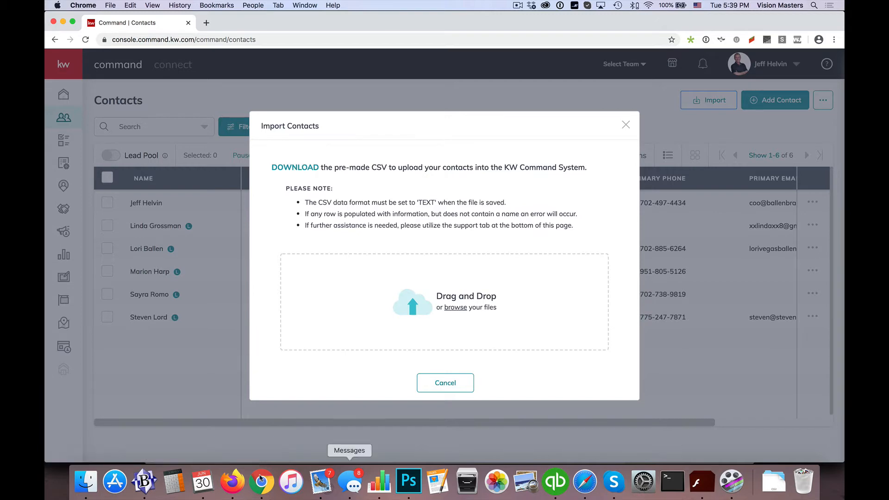
mouse_move(389, 192)
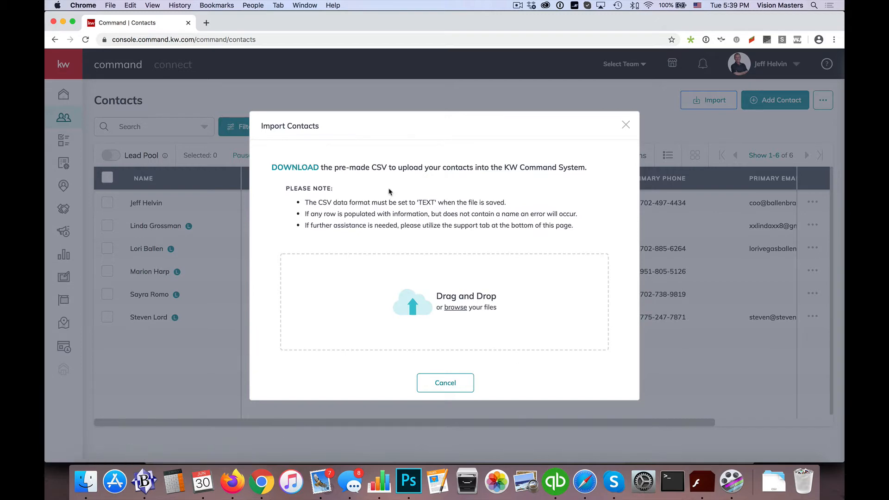
Open kwc_contacts_import_template.csv from the Downloads folder in Numbers
left_click(454, 307)
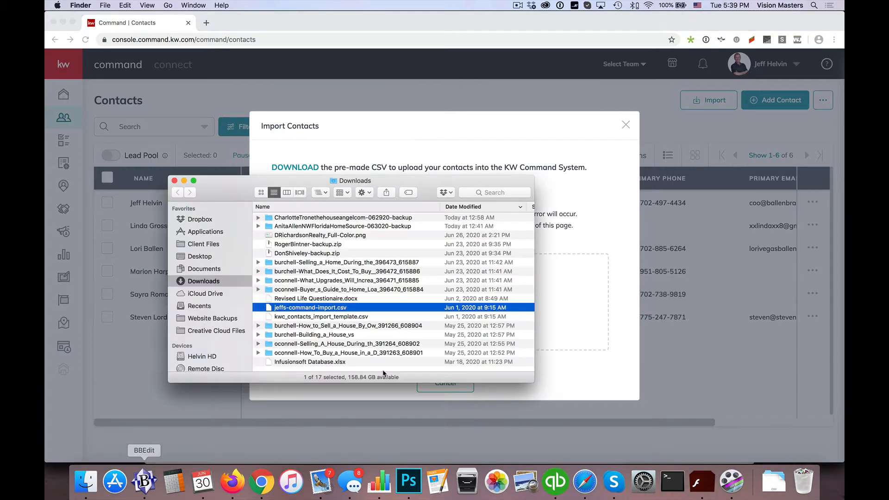
left_click(321, 317)
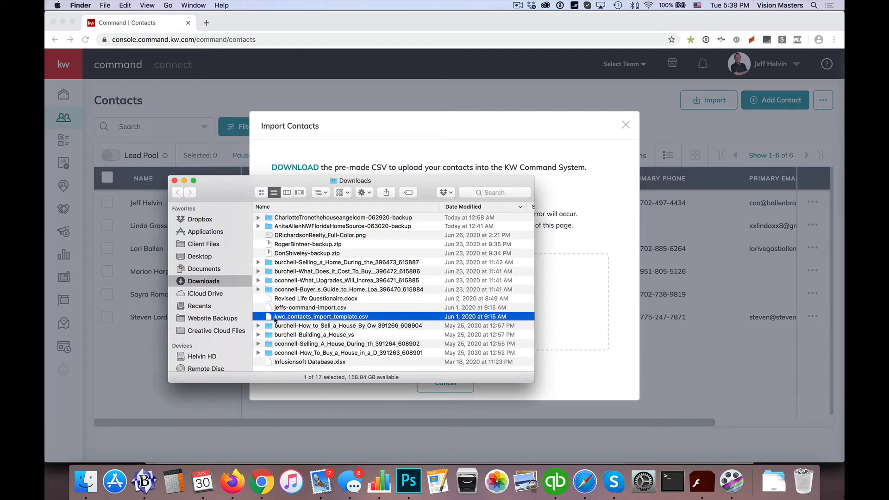
double_click(311, 307)
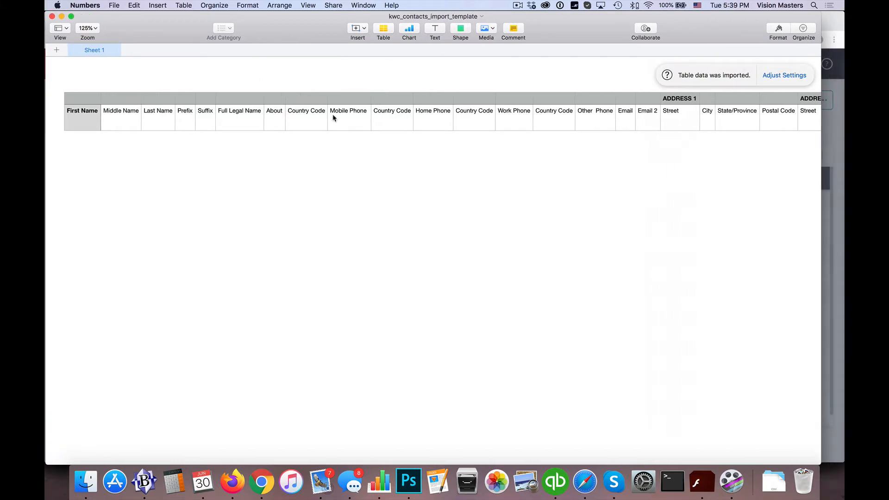
mouse_move(720, 120)
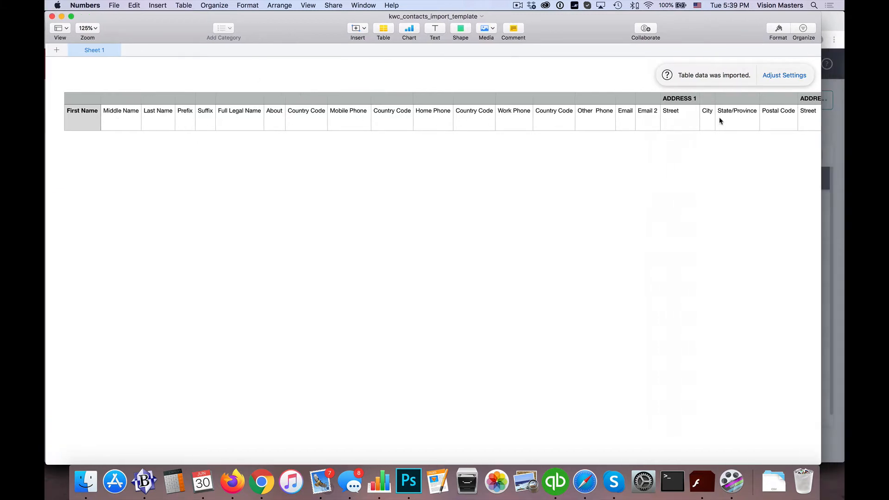
left_click(120, 118)
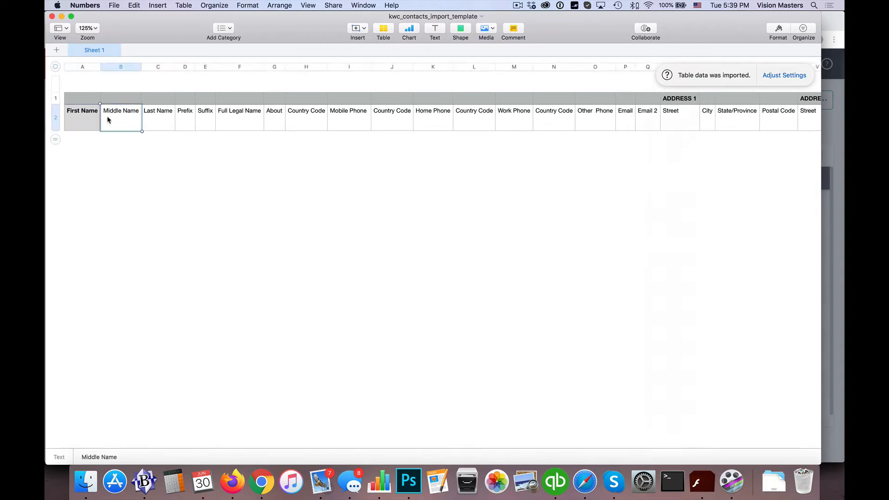
left_click(185, 118)
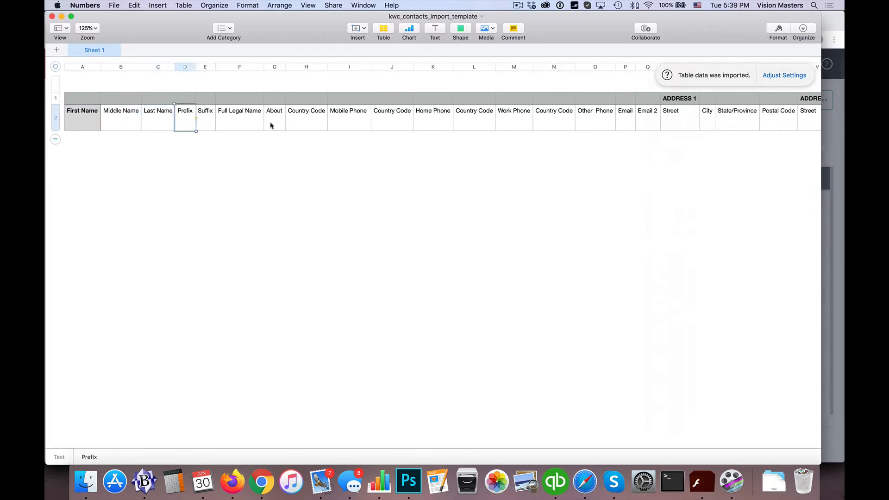
left_click(306, 118)
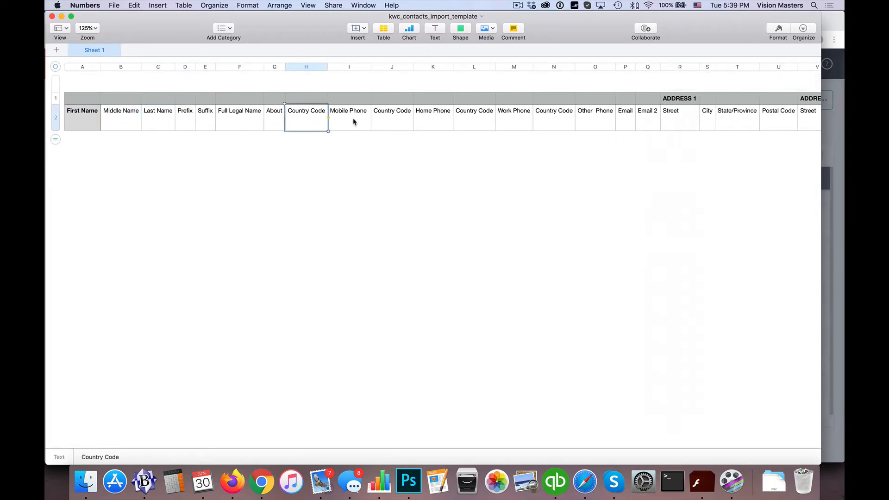
mouse_move(396, 124)
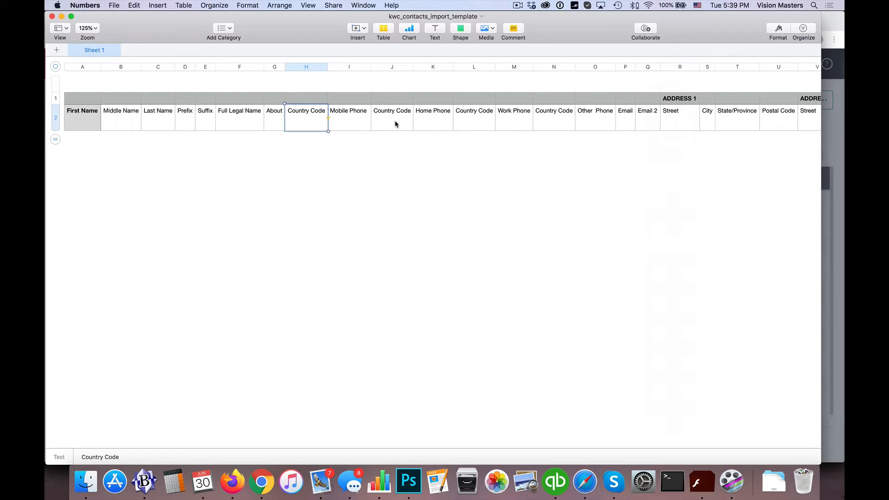
left_click(433, 117)
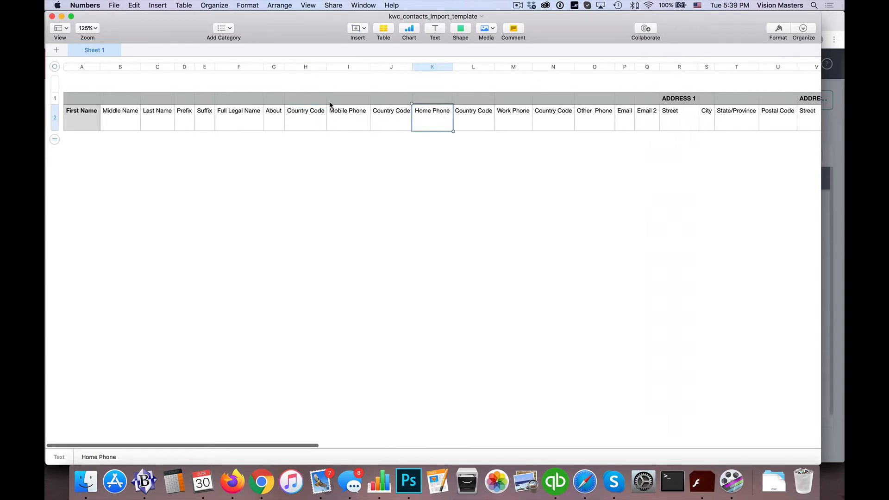
left_click(348, 119)
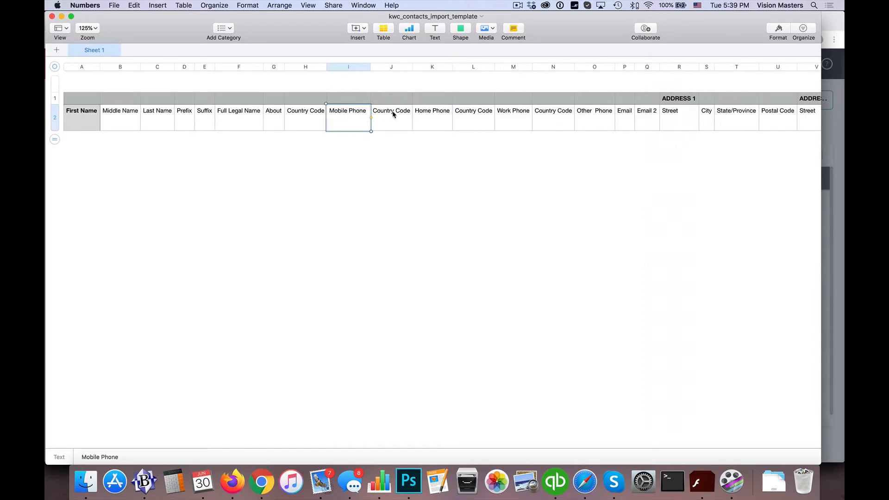
mouse_move(702, 118)
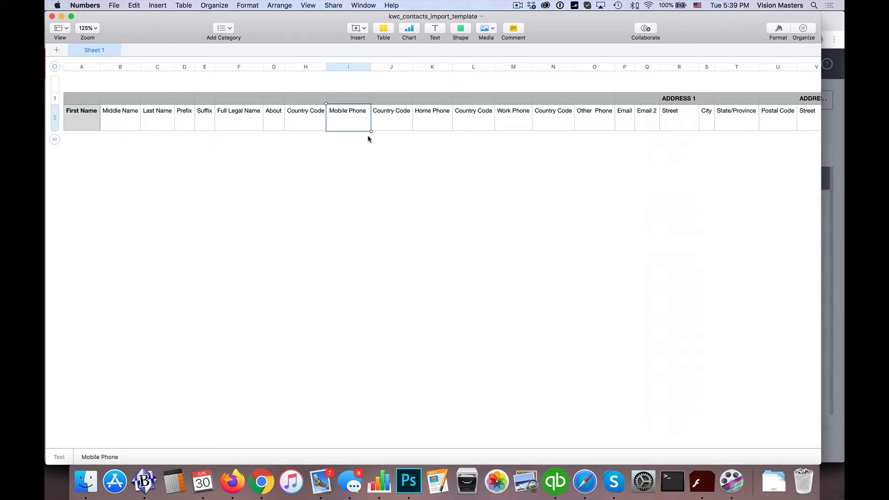
mouse_move(355, 123)
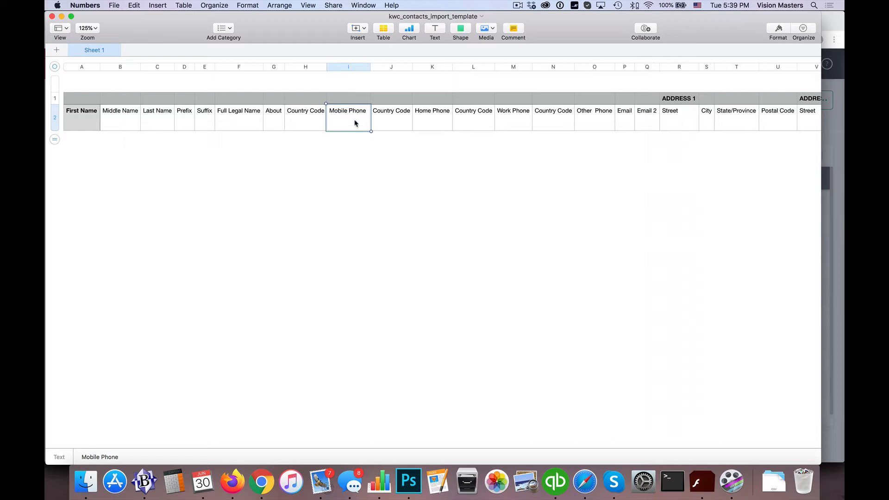
mouse_move(222, 118)
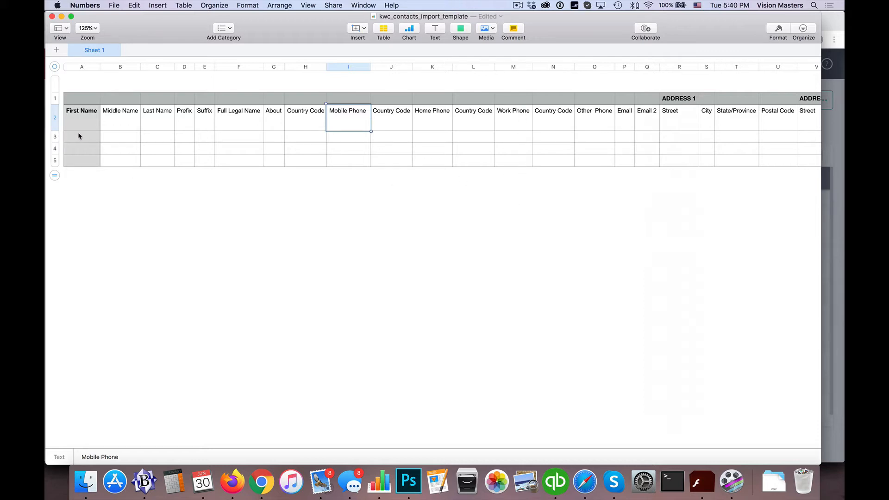
mouse_move(293, 138)
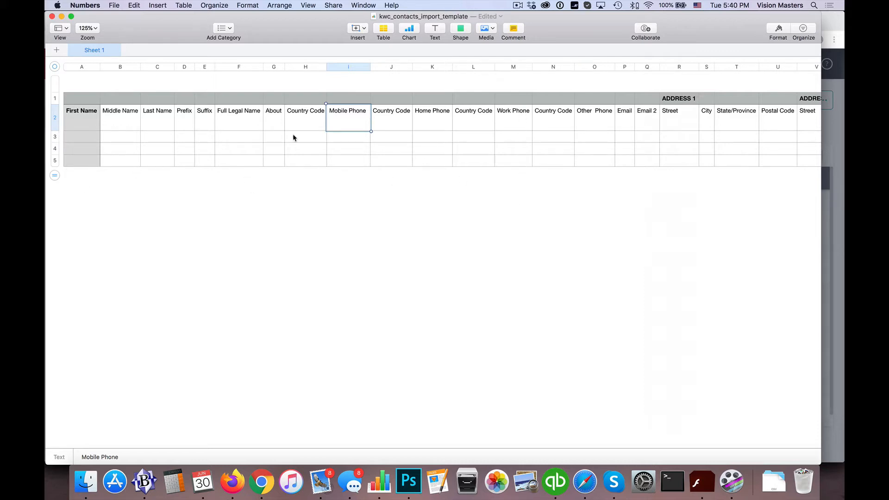
mouse_move(201, 146)
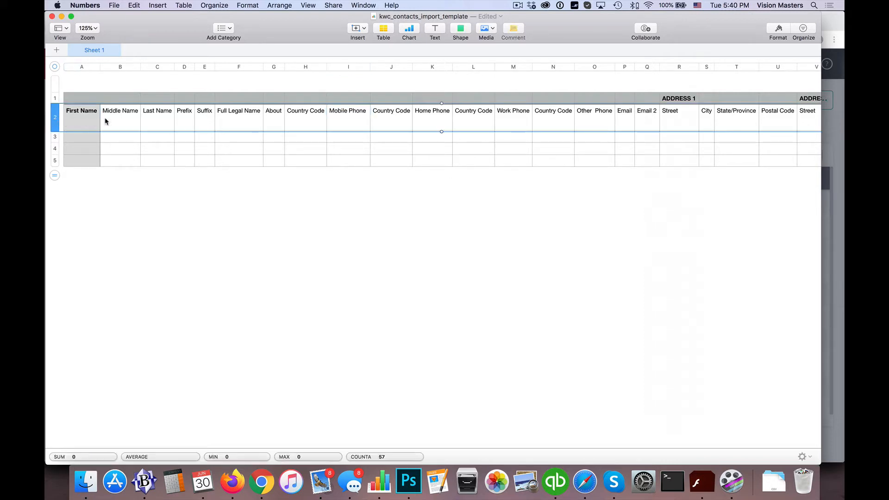
mouse_move(693, 128)
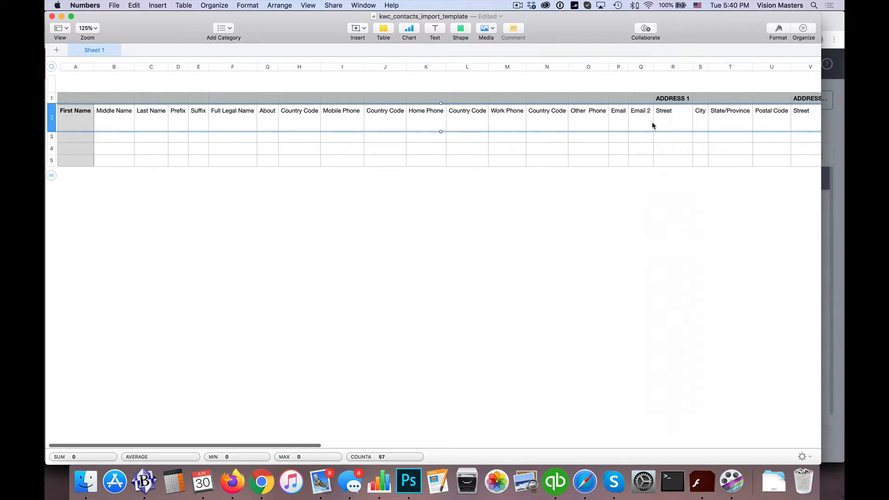
scroll("right", 3)
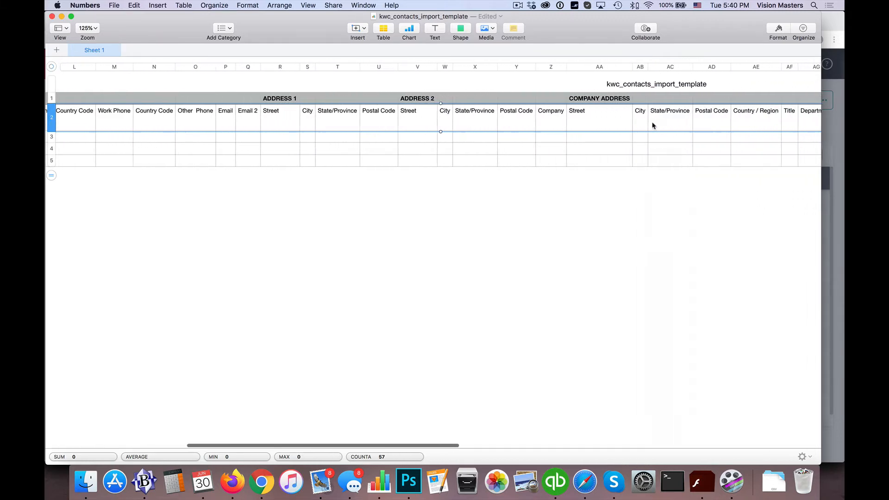
scroll("right", 3)
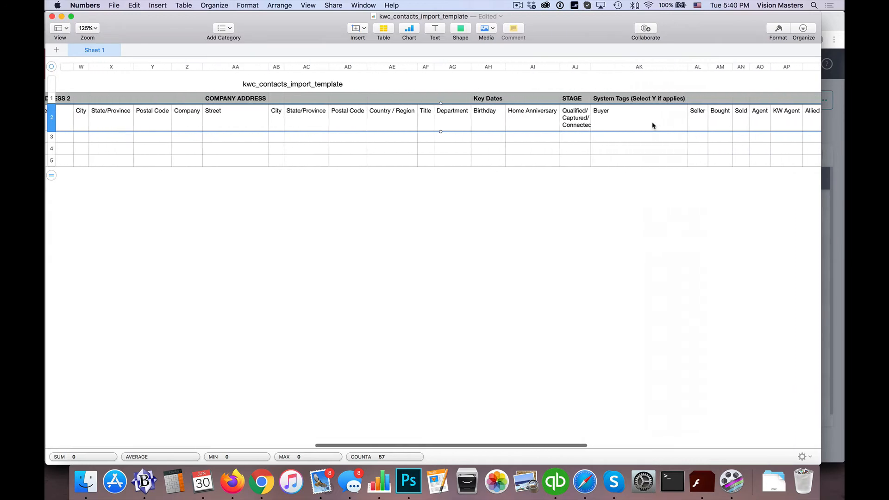
scroll("right", 3)
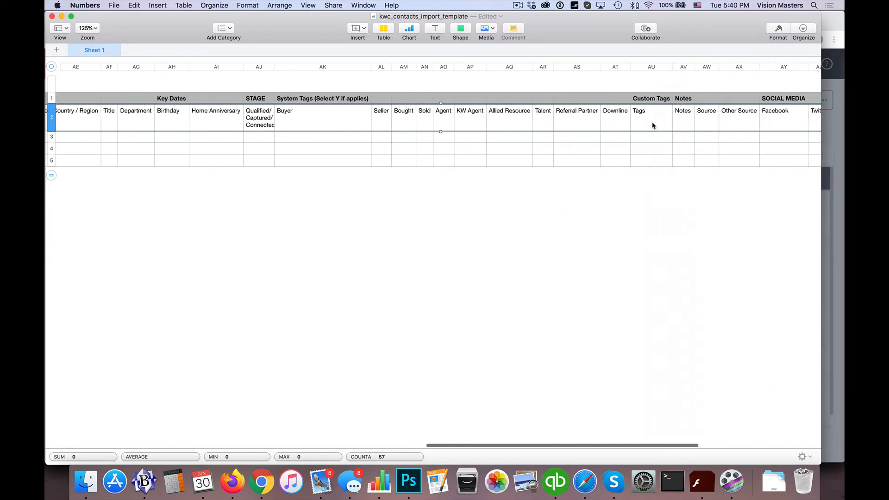
scroll("left", 3)
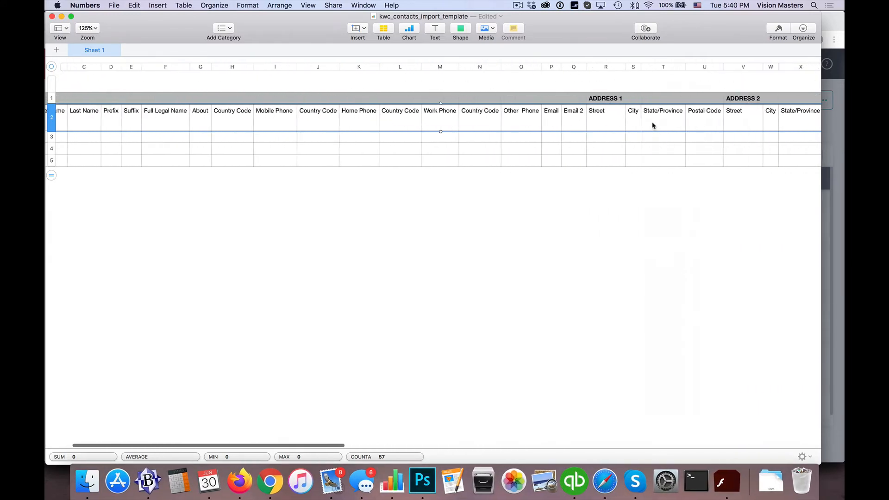
scroll("left", 3)
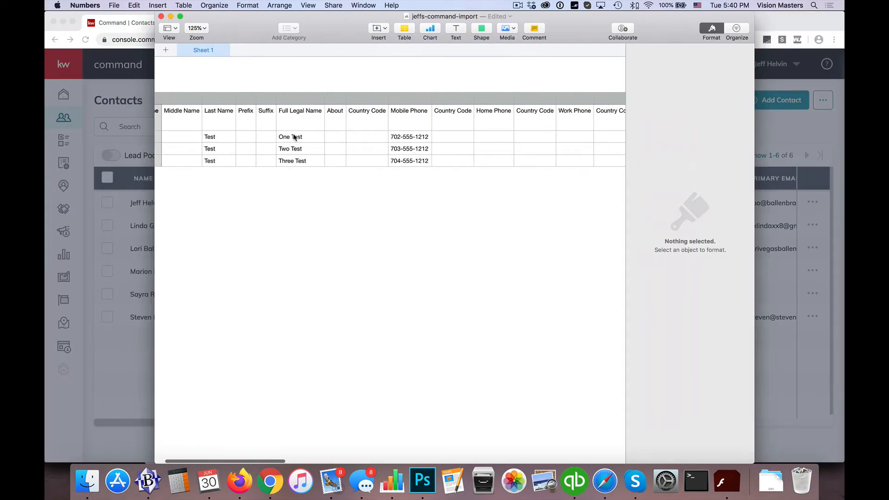
Review the three test contact rows across the table, including Buyer/Seller and Test Tag 1–3 columns
scroll("left", 3)
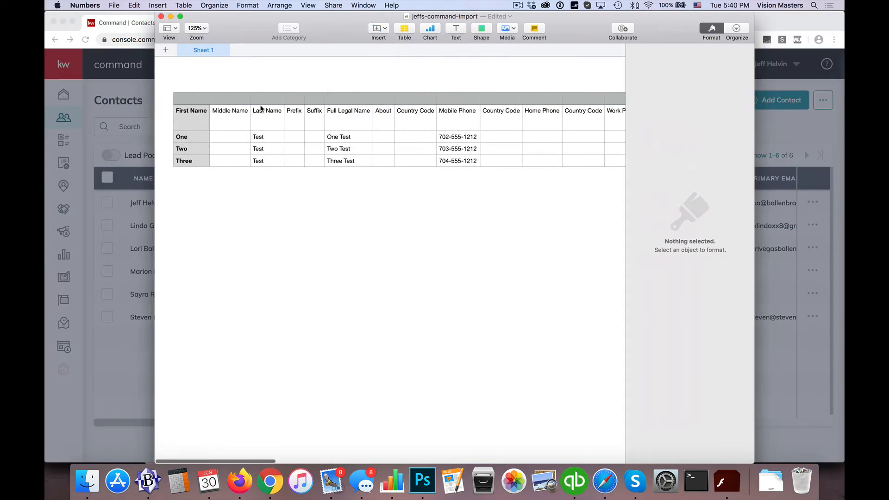
mouse_move(469, 146)
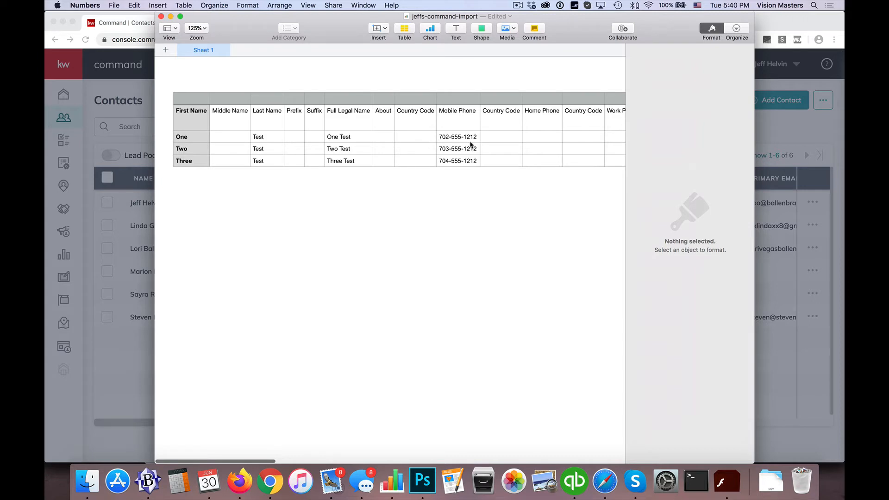
left_click(487, 136)
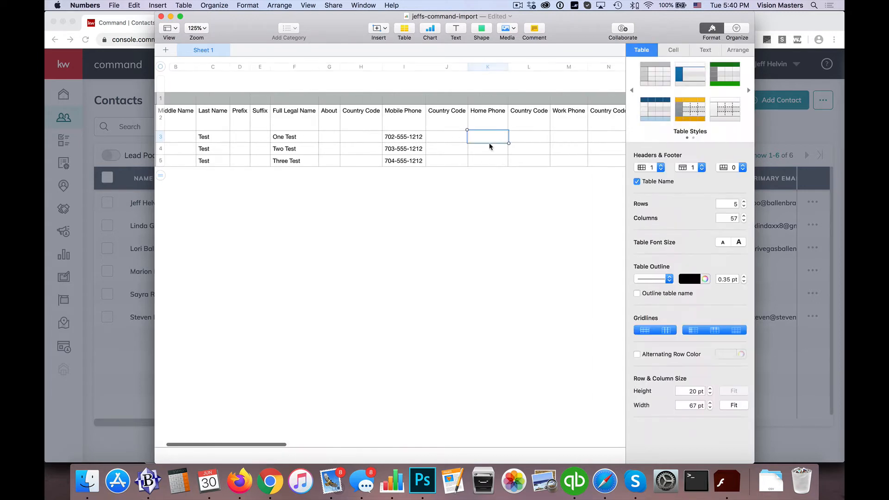
scroll("right", 3)
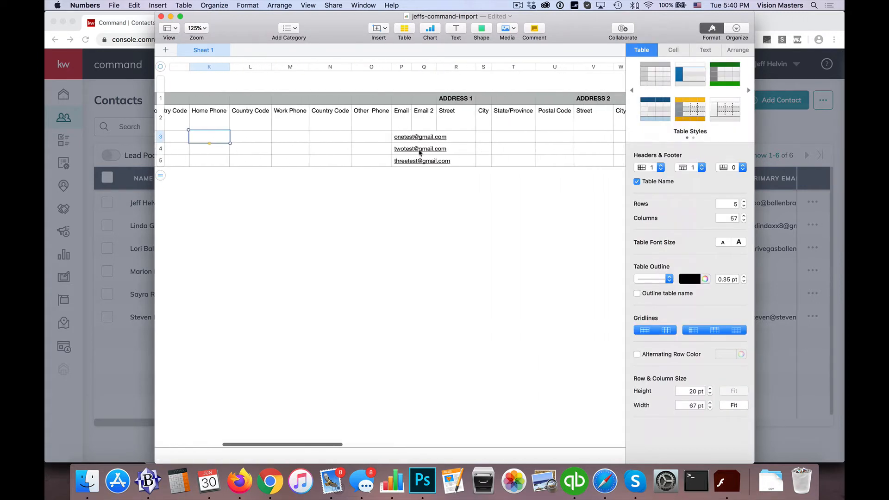
scroll("right", 3)
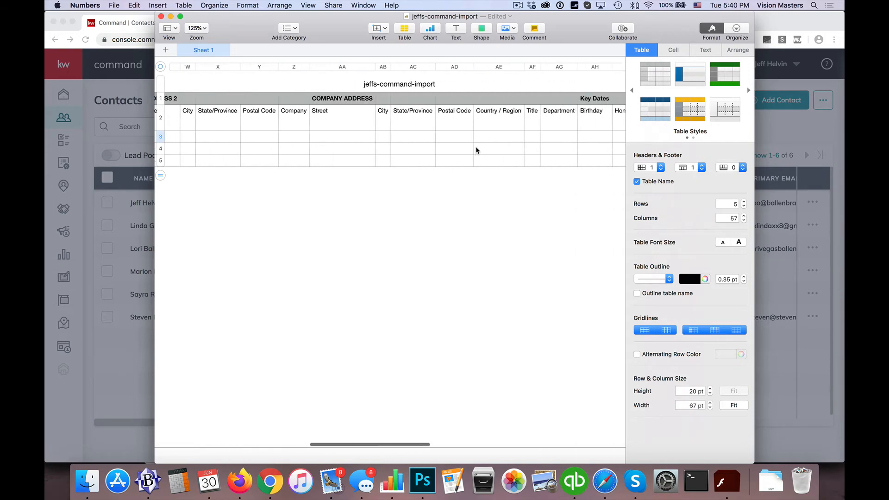
scroll("right", 3)
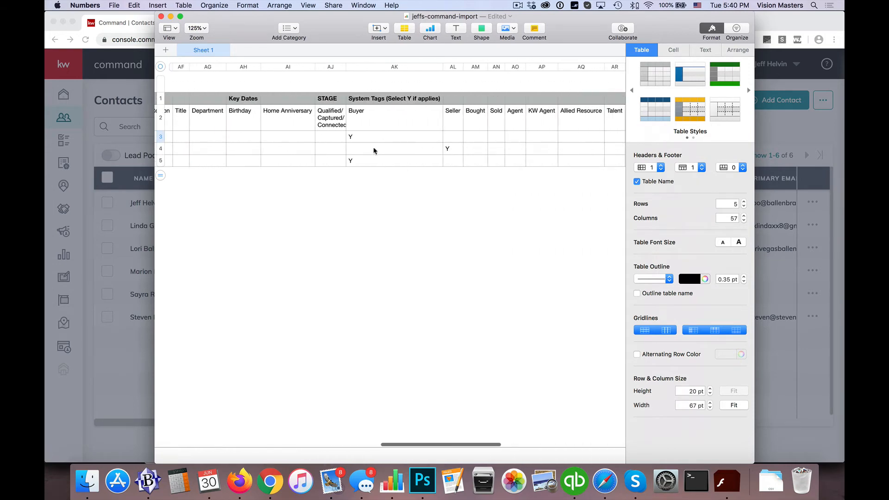
scroll("right", 3)
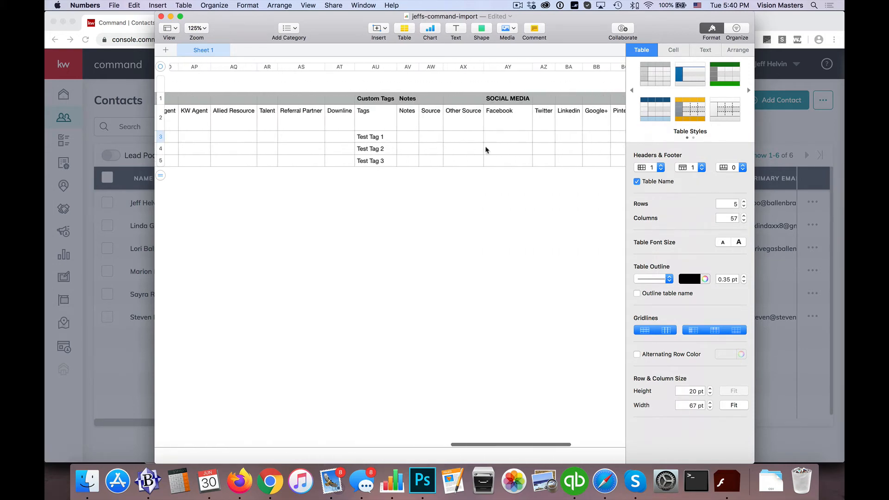
scroll("left", 3)
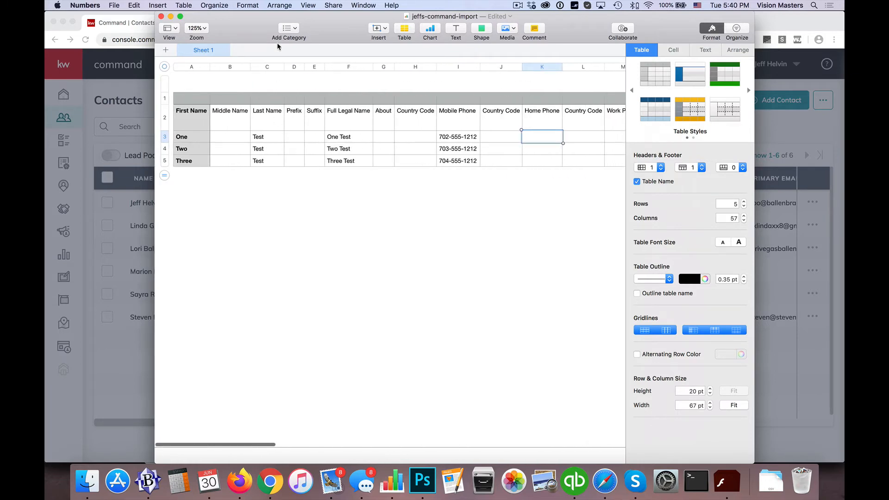
mouse_move(245, 30)
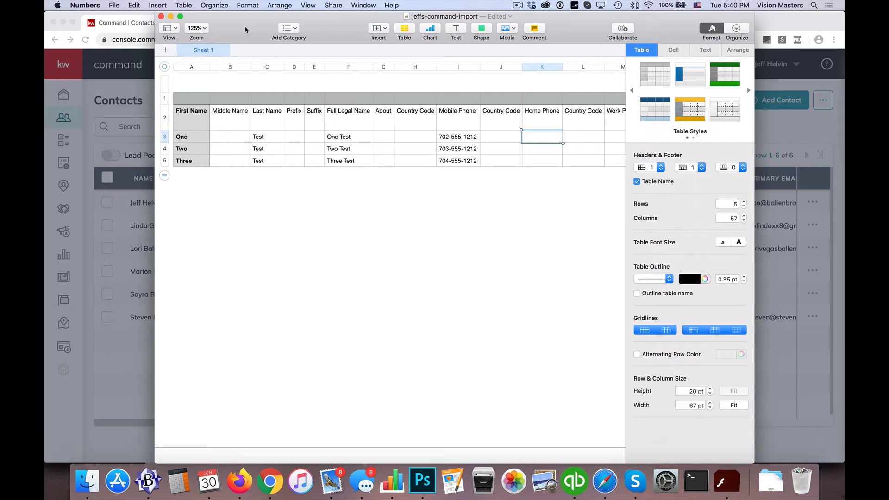
mouse_move(279, 75)
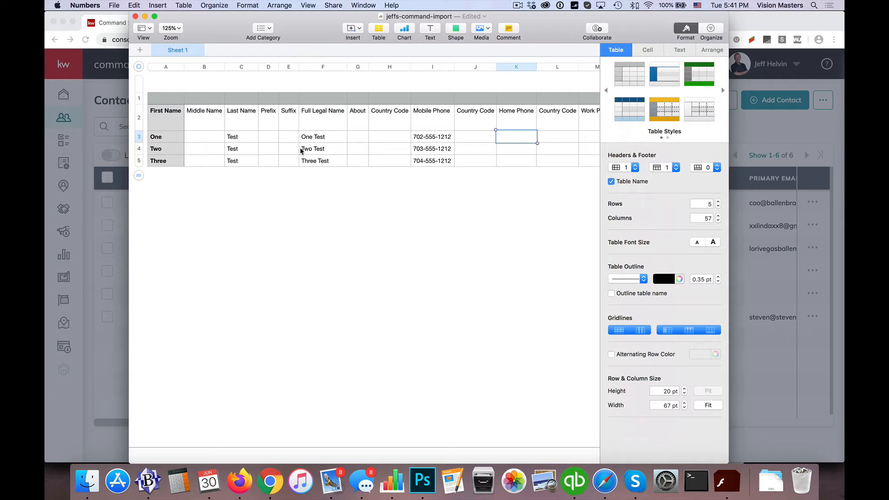
mouse_move(302, 123)
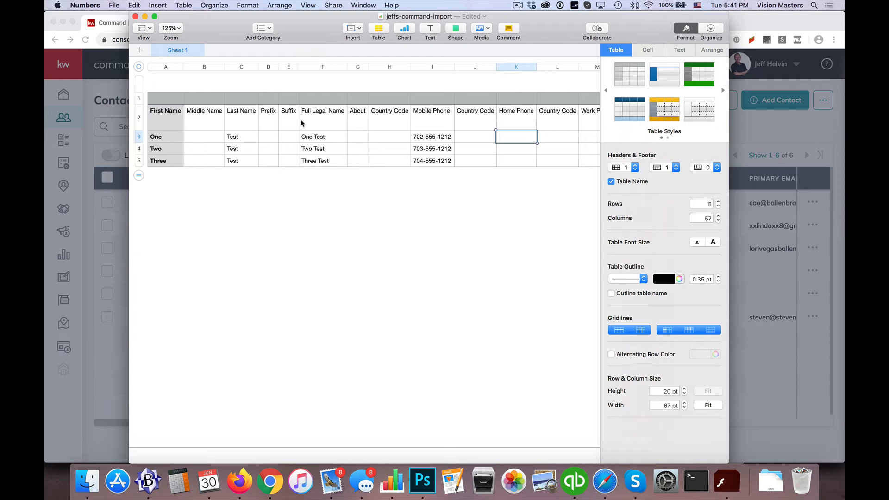
left_click(114, 6)
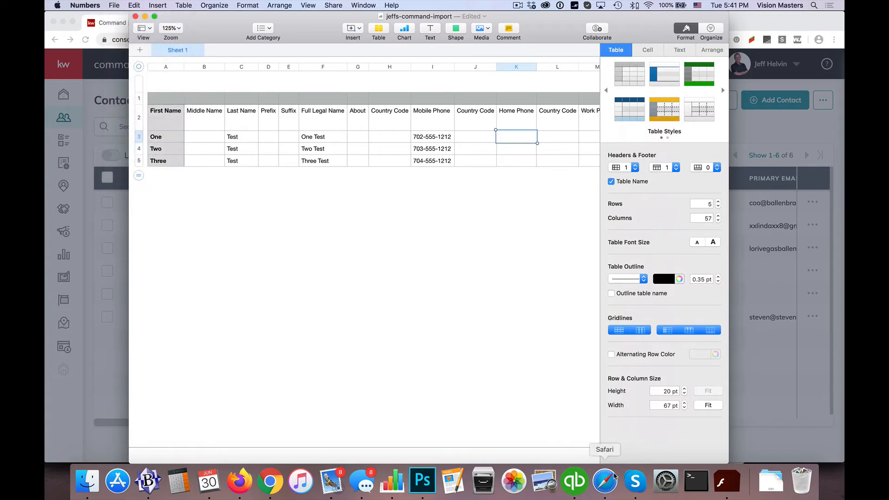
mouse_move(269, 481)
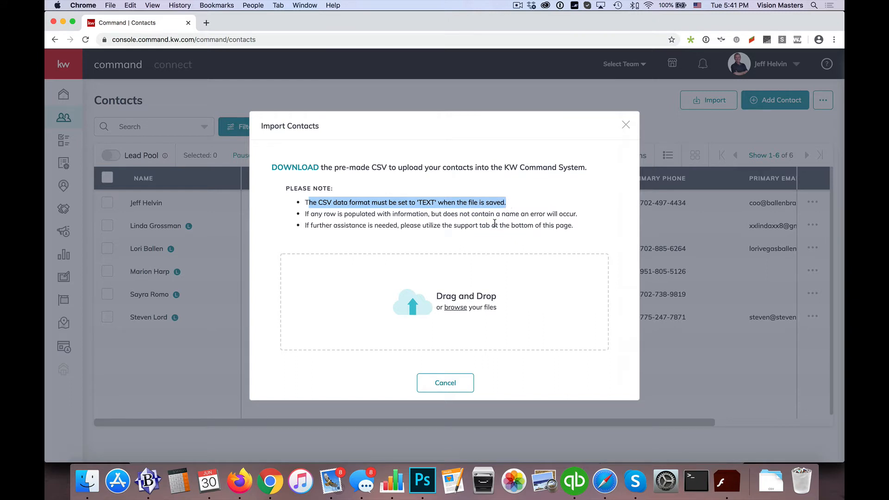
mouse_move(307, 214)
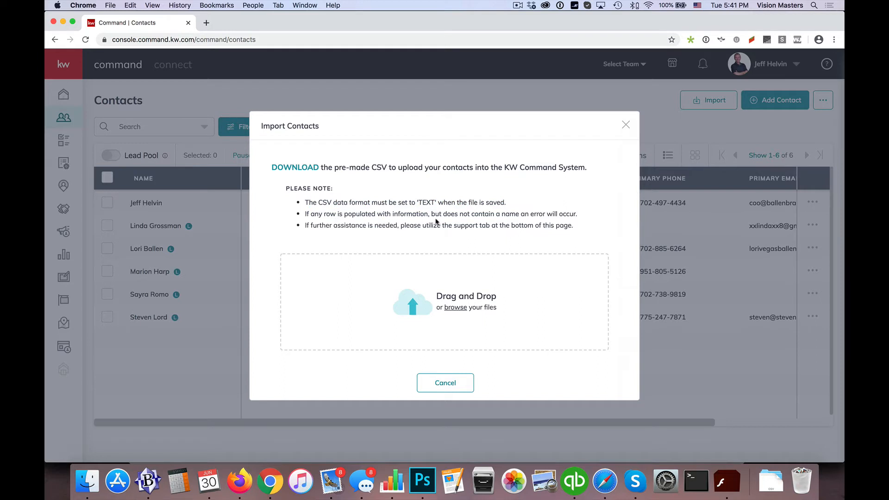
mouse_move(513, 217)
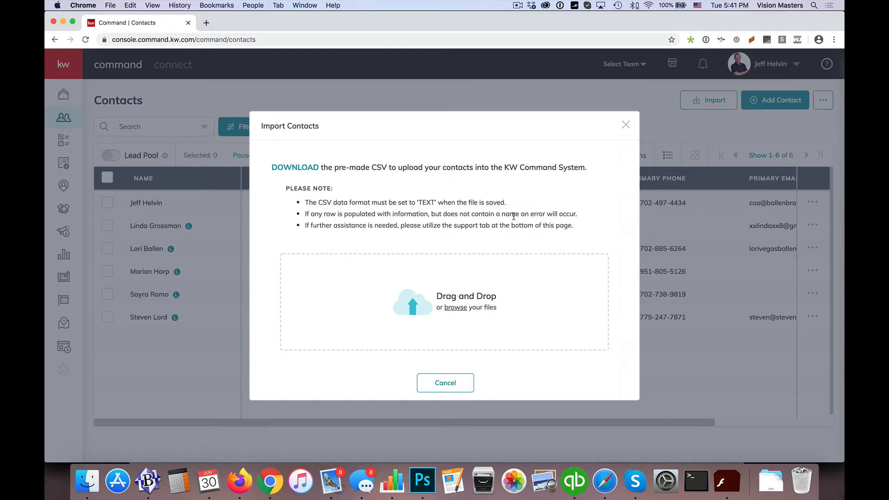
Highlight the Import Contacts note about rows missing a name
triple_click(440, 214)
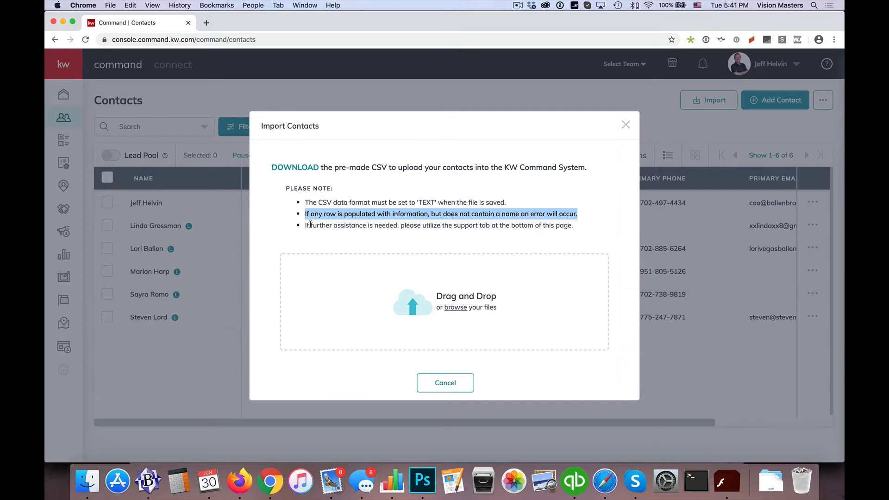
mouse_move(491, 236)
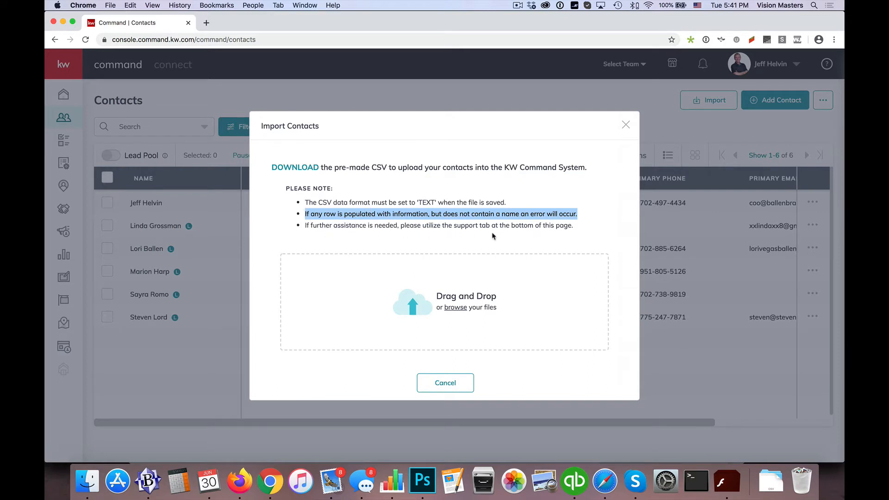
mouse_move(526, 317)
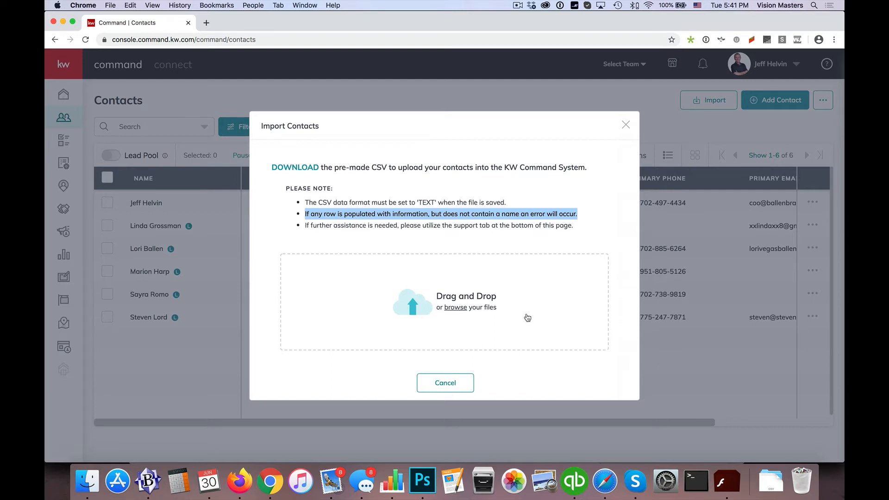
mouse_move(434, 205)
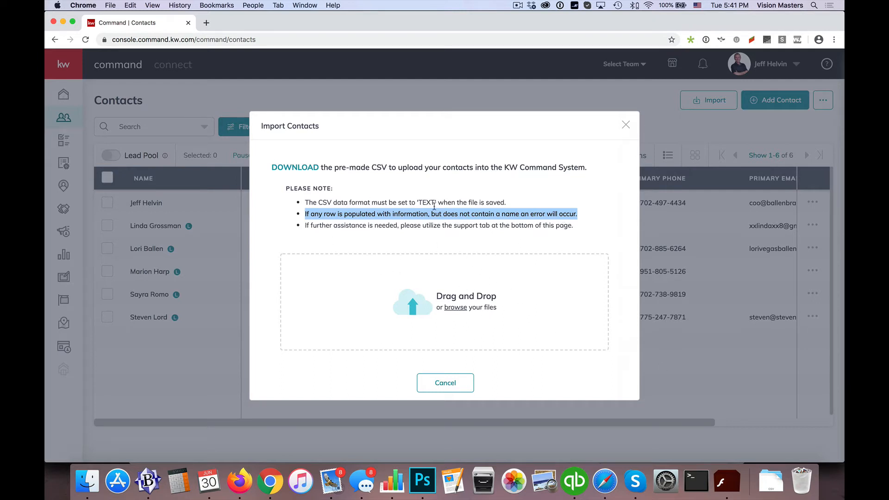
mouse_move(445, 241)
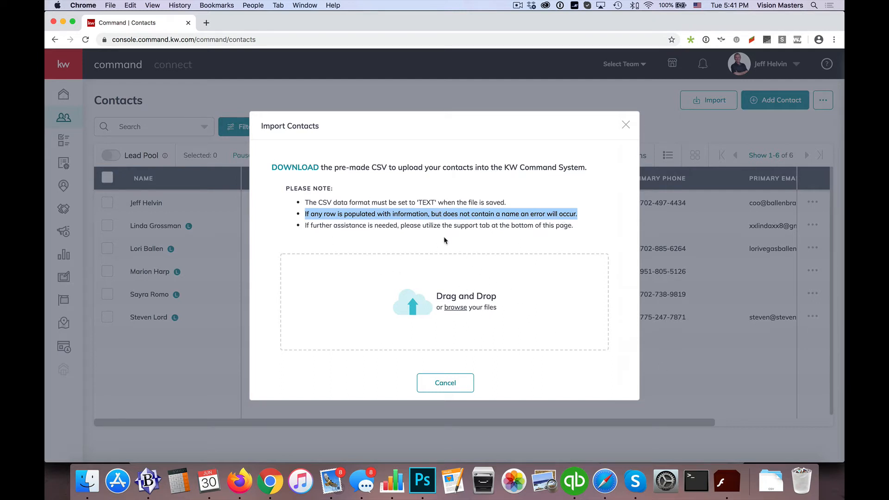
mouse_move(446, 262)
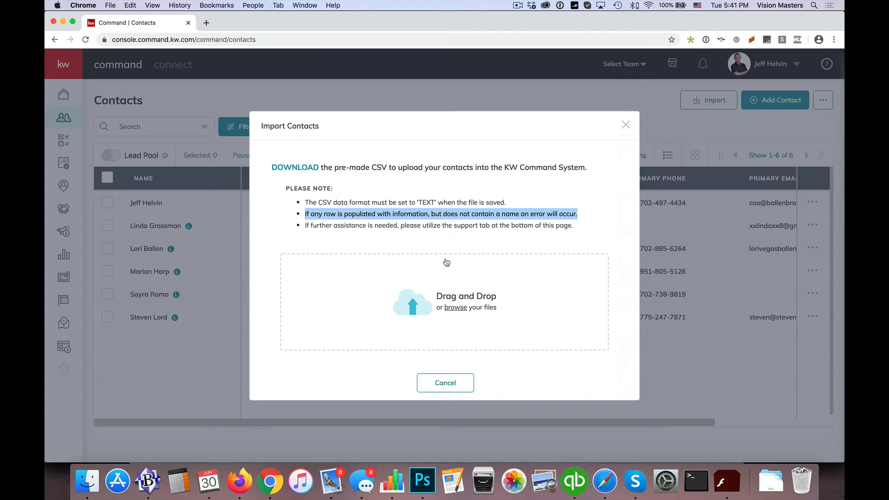
mouse_move(483, 290)
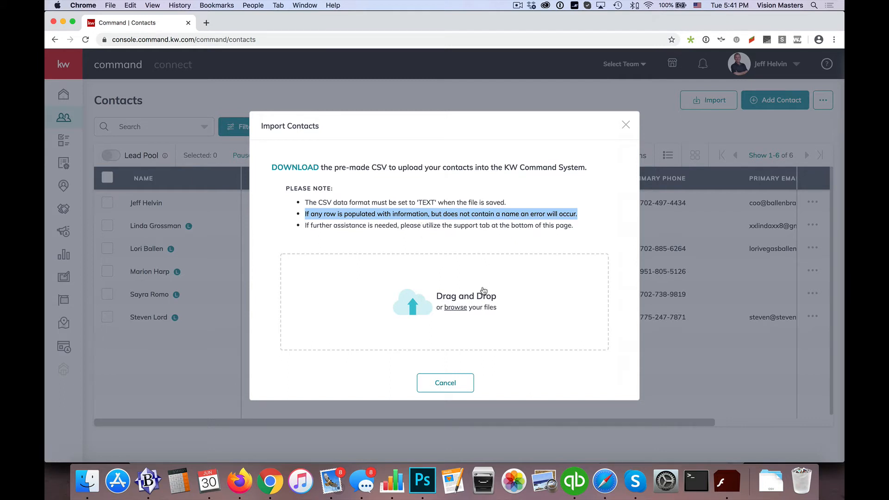
mouse_move(457, 312)
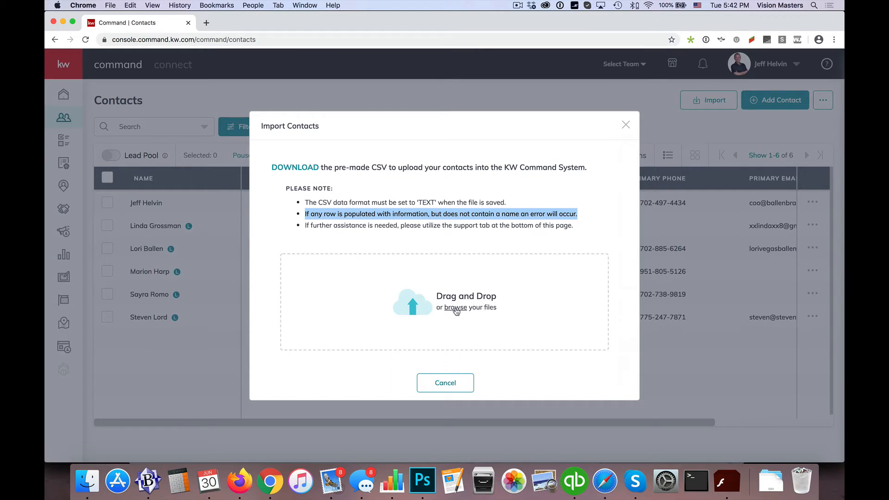
mouse_move(47, 481)
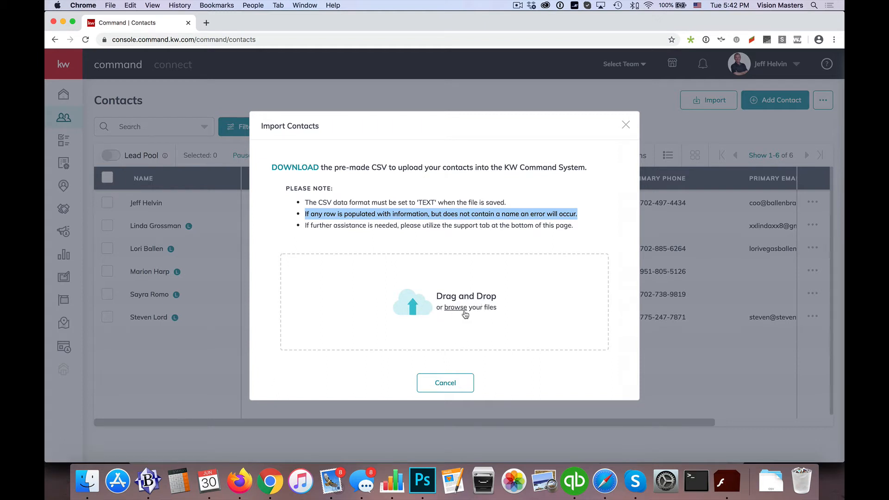
Choose jeffs-command-sample-import.csv from the Desktop as the import file
left_click(455, 306)
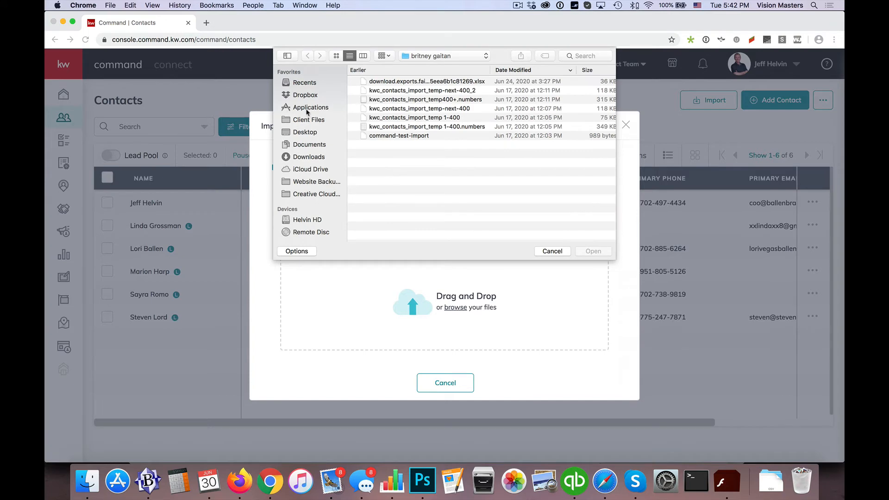
left_click(308, 156)
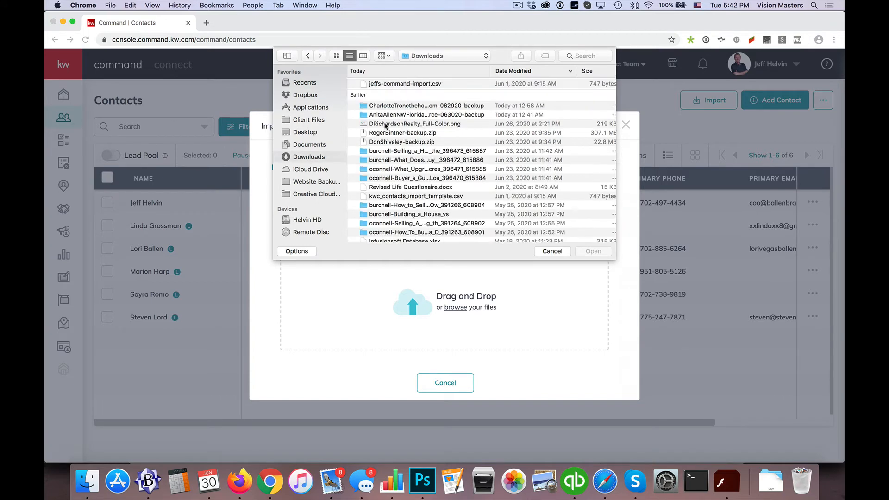
left_click(404, 83)
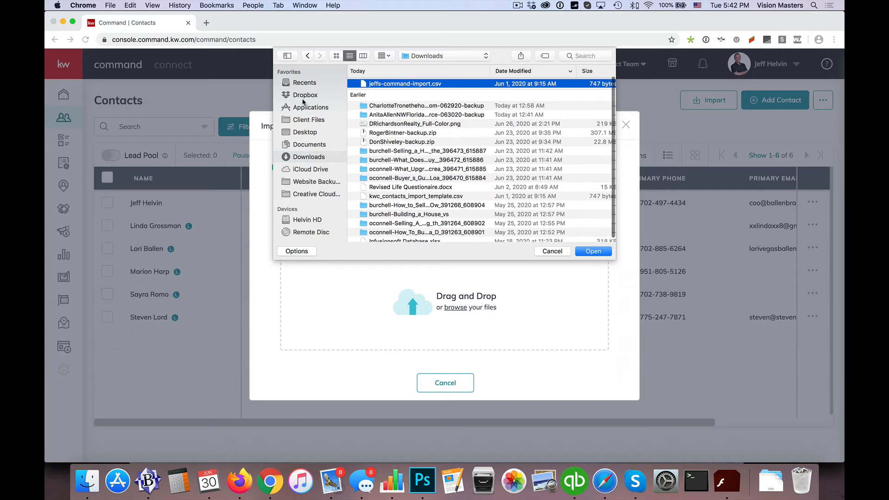
left_click(304, 132)
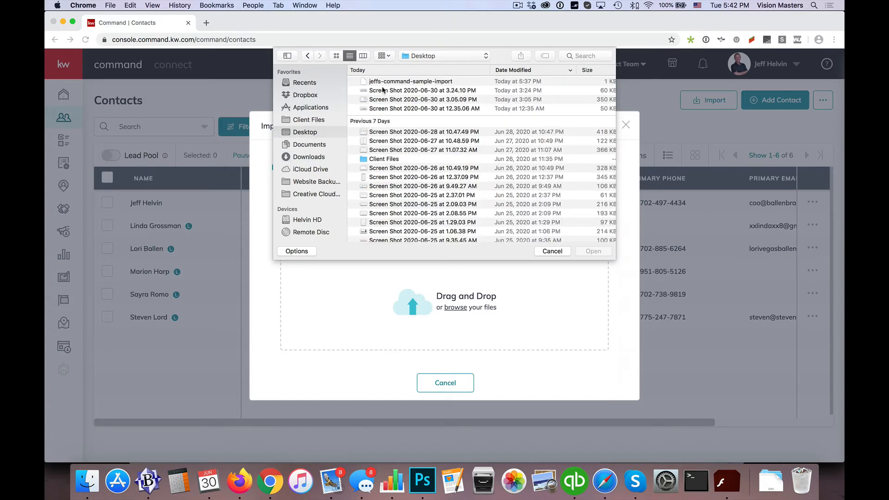
left_click(410, 81)
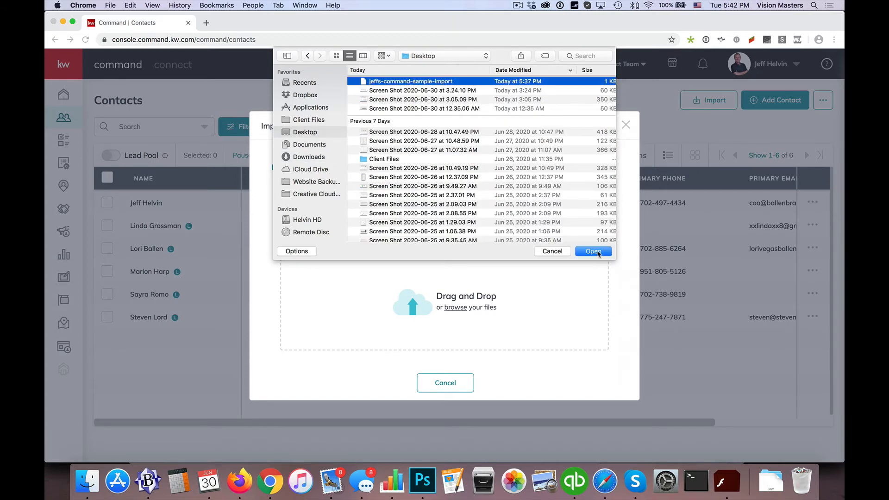
left_click(593, 251)
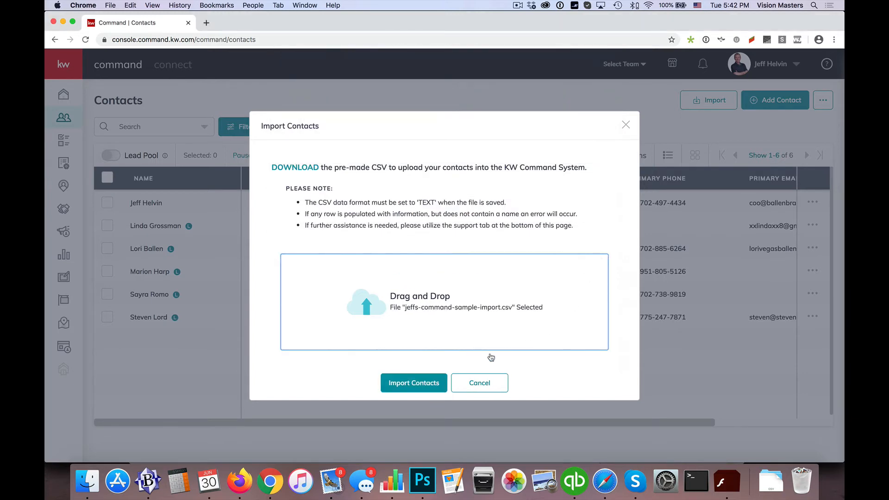
Submit the contacts import and wait for the Submitted! confirmation
left_click(413, 382)
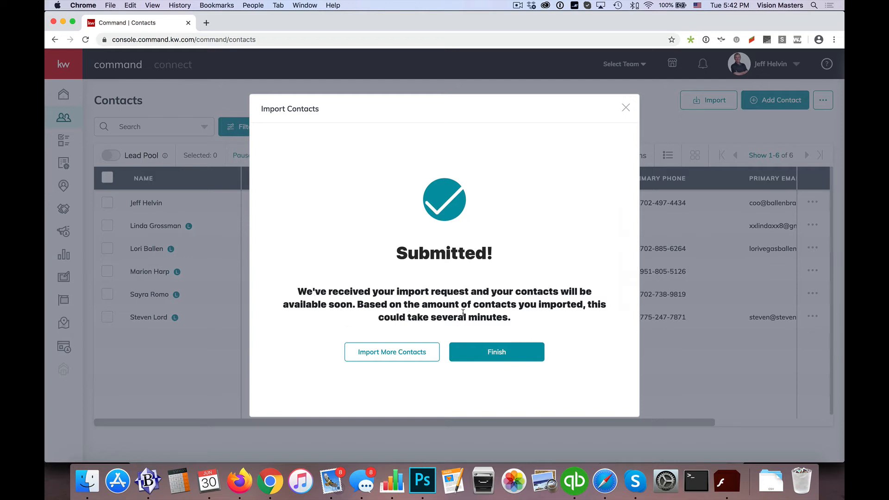
mouse_move(436, 322)
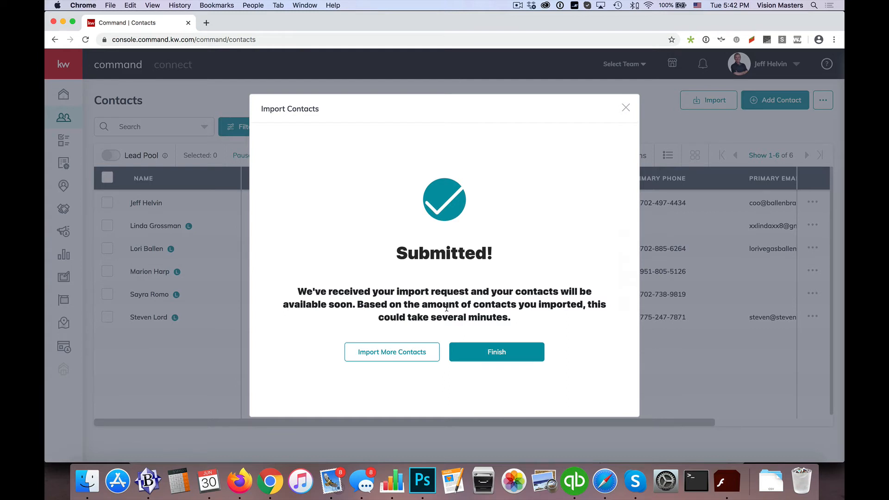
mouse_move(466, 338)
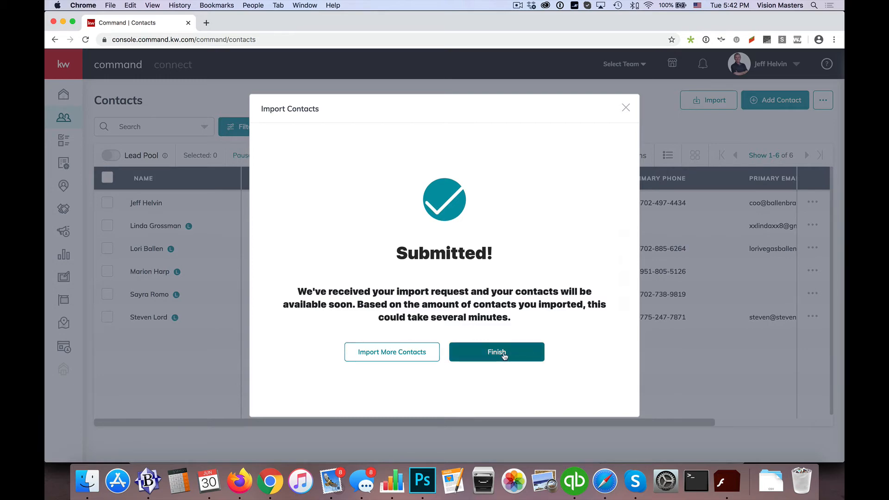
Finish the import, view the One Test contact, and return to the contacts list
left_click(497, 352)
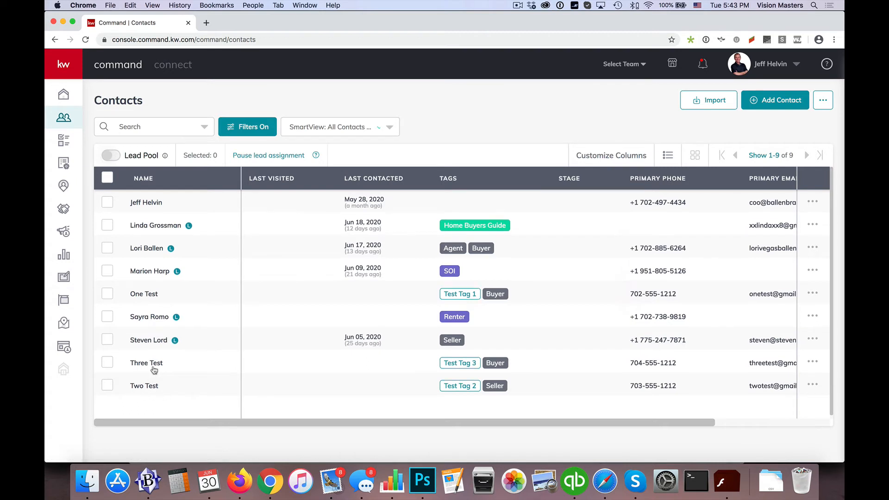
mouse_move(146, 395)
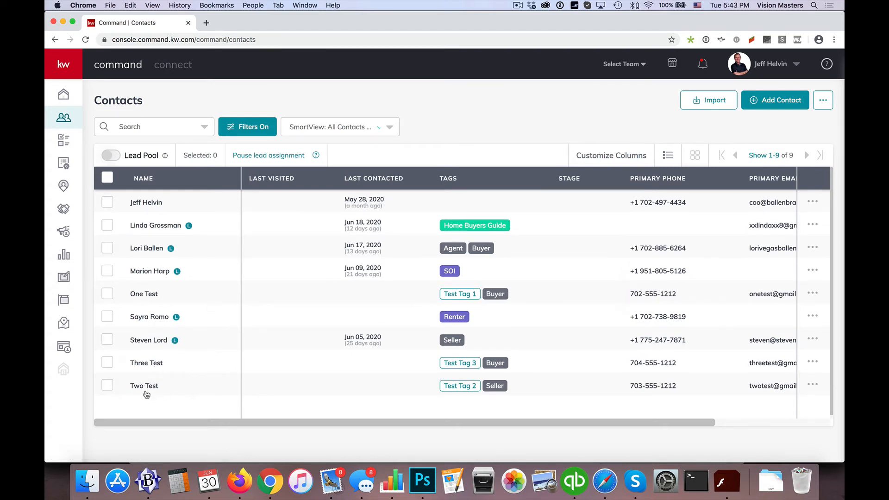
mouse_move(261, 304)
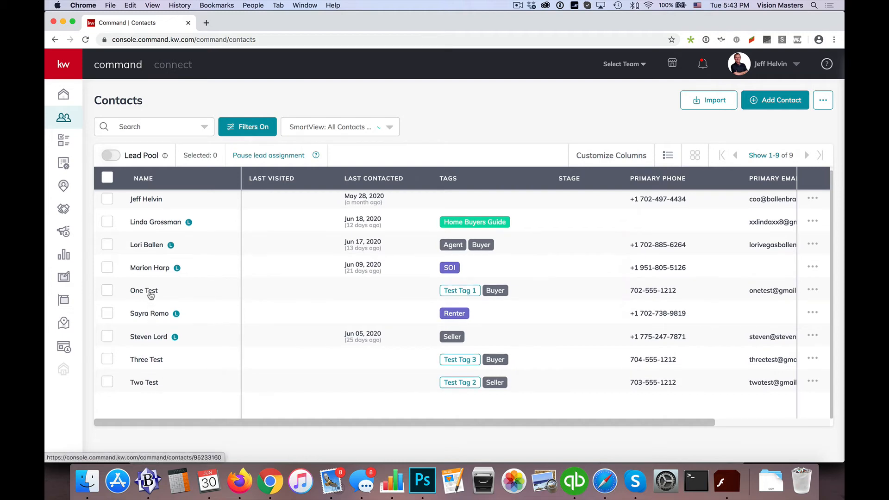
left_click(143, 290)
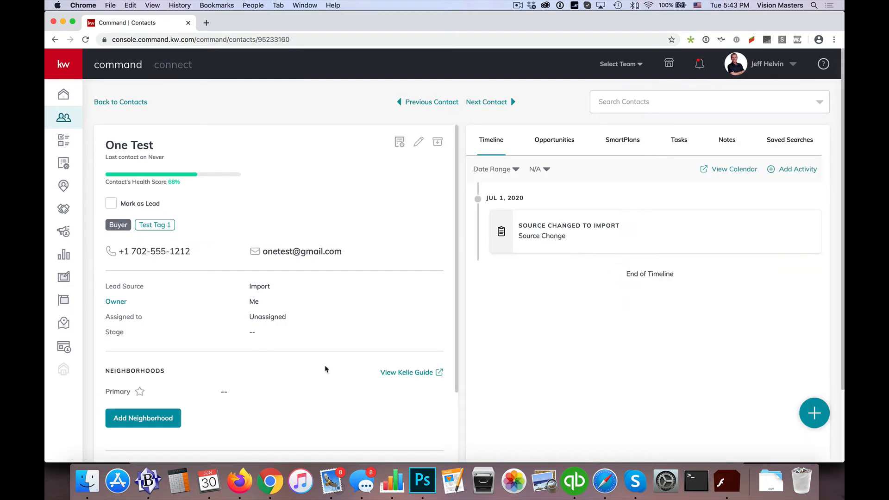
left_click(120, 102)
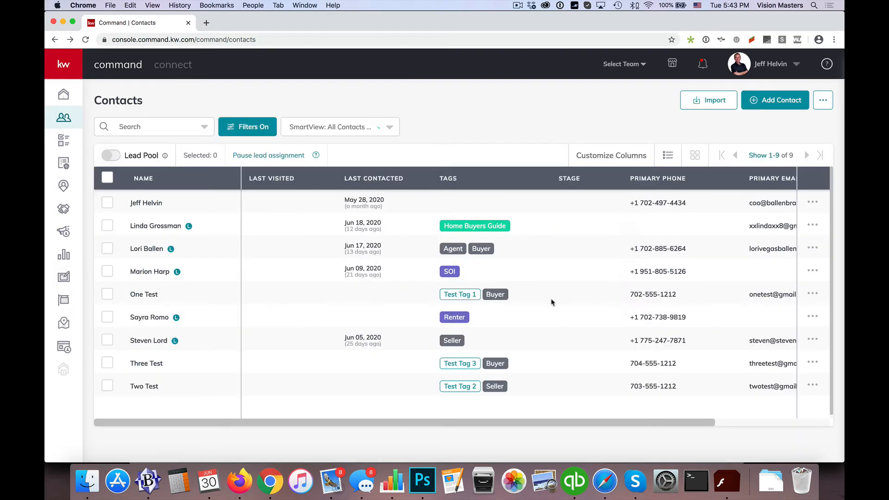
mouse_move(461, 302)
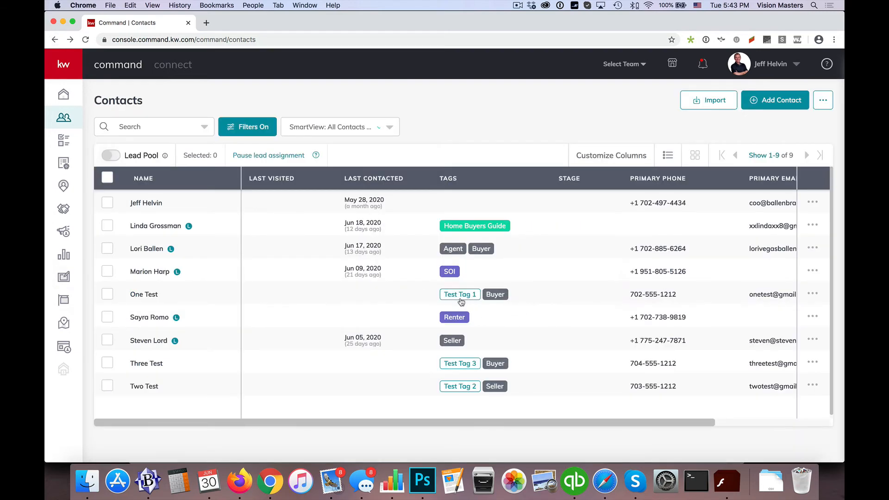
mouse_move(459, 363)
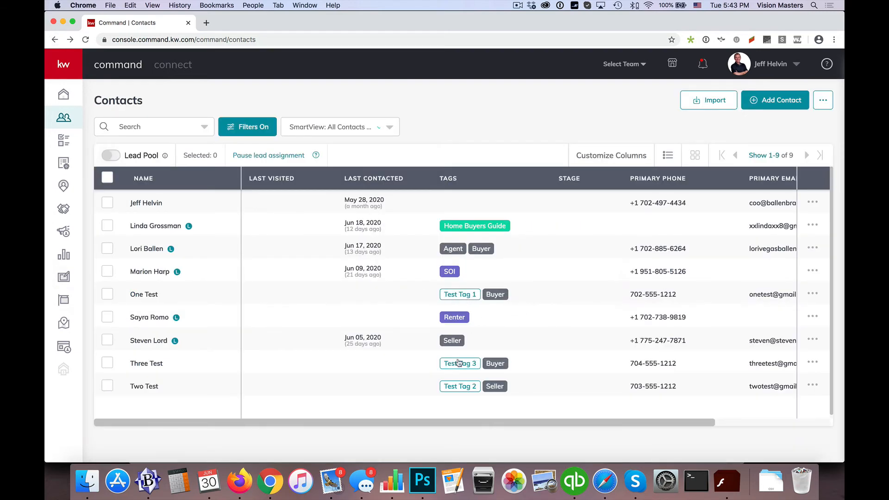
mouse_move(461, 375)
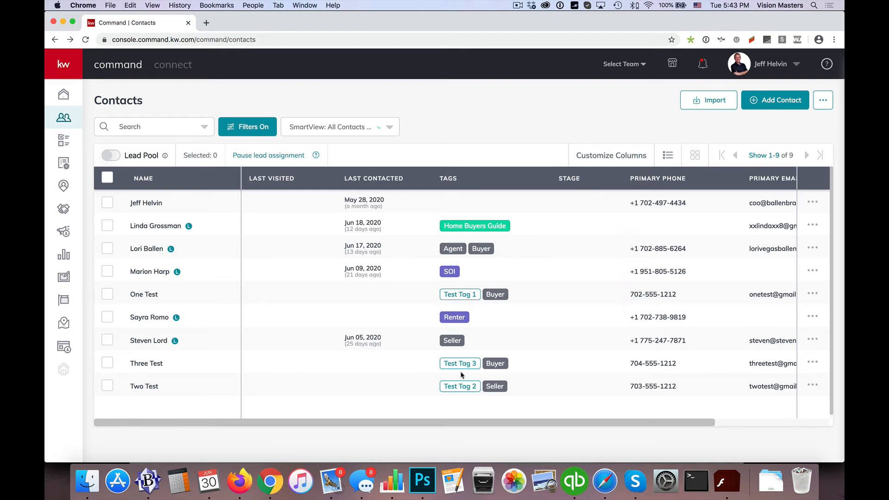
mouse_move(469, 307)
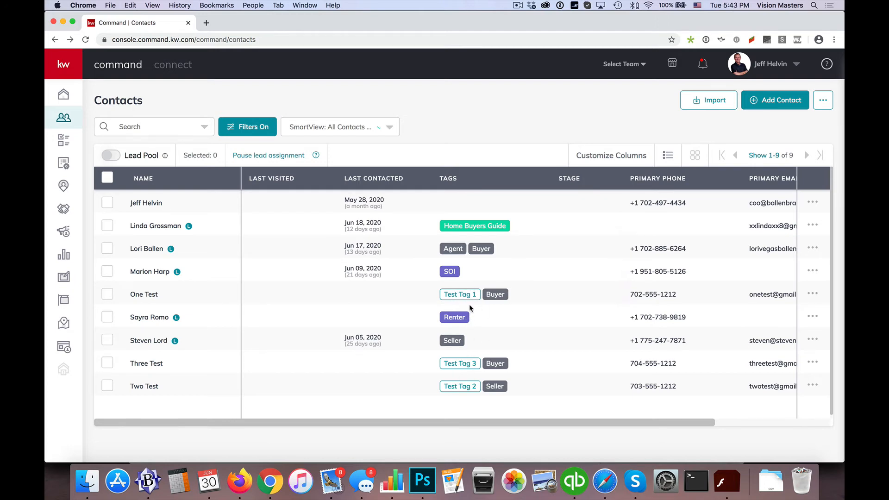
mouse_move(495, 295)
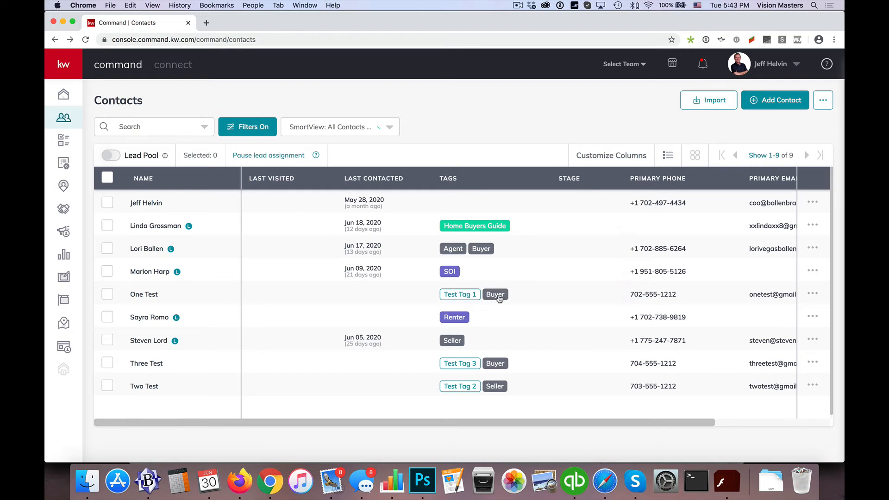
mouse_move(148, 390)
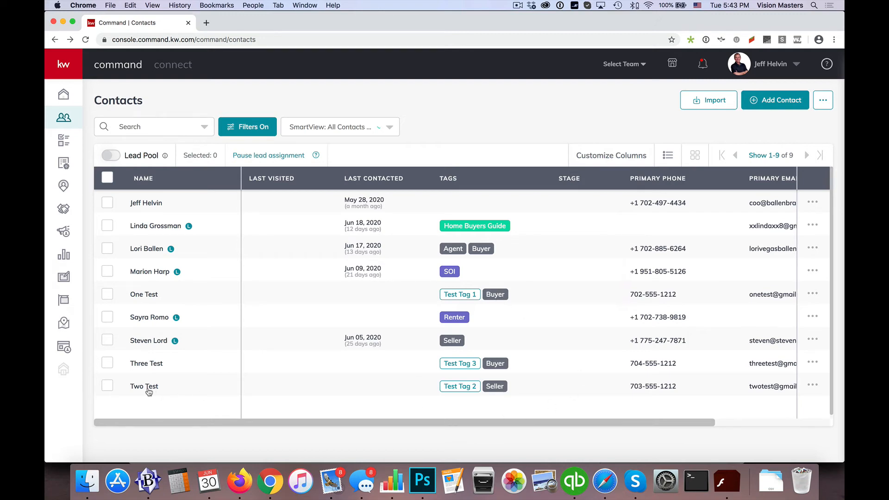
mouse_move(536, 346)
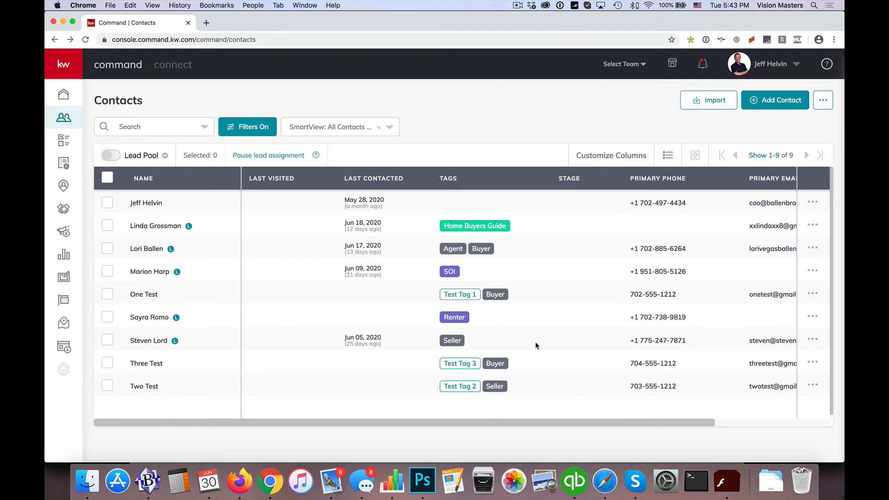
mouse_move(673, 305)
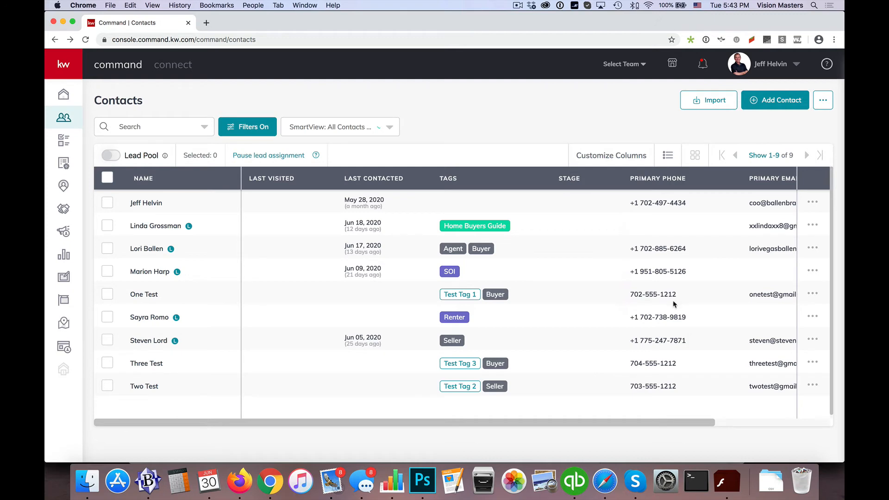
mouse_move(188, 260)
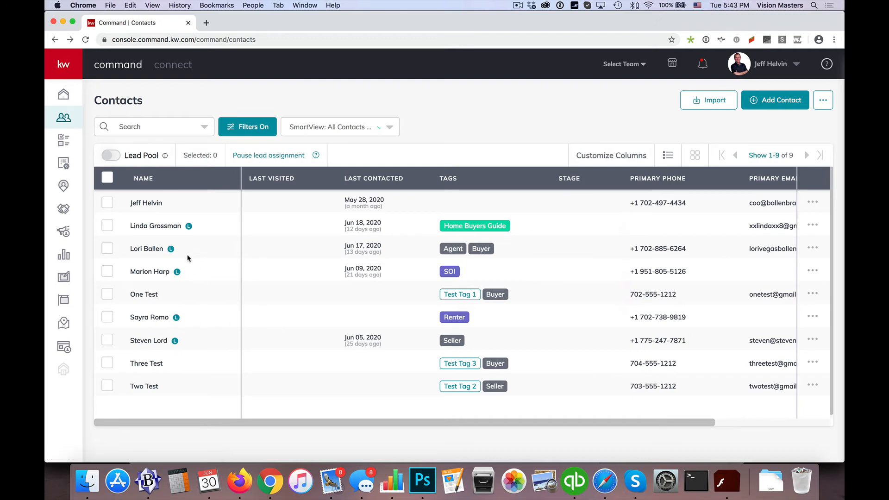
mouse_move(706, 221)
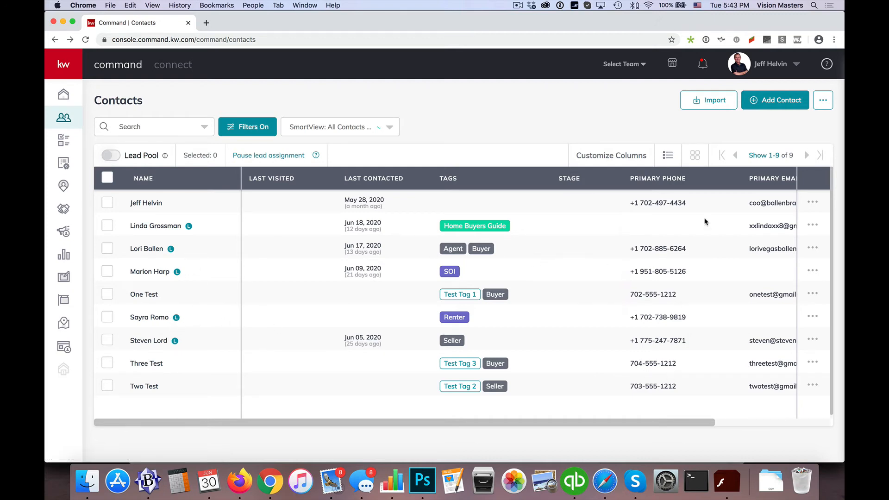
mouse_move(781, 157)
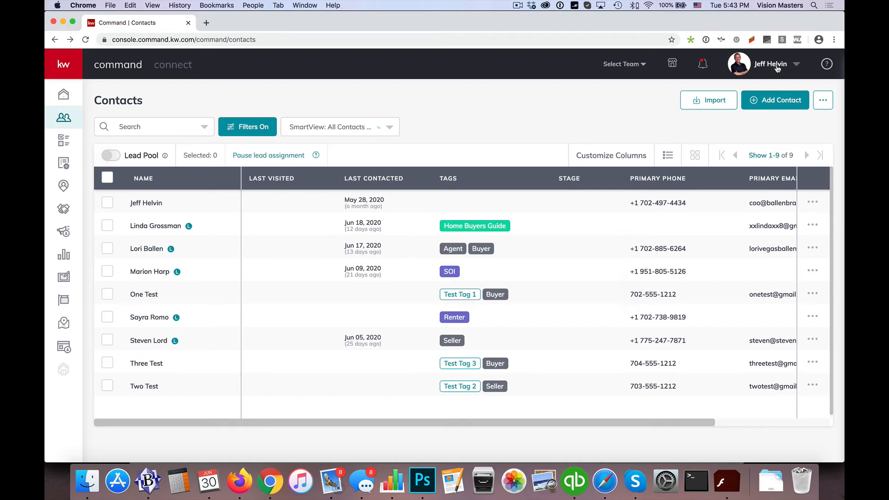
Go to Settings and open My Logs under Import Logs
left_click(771, 64)
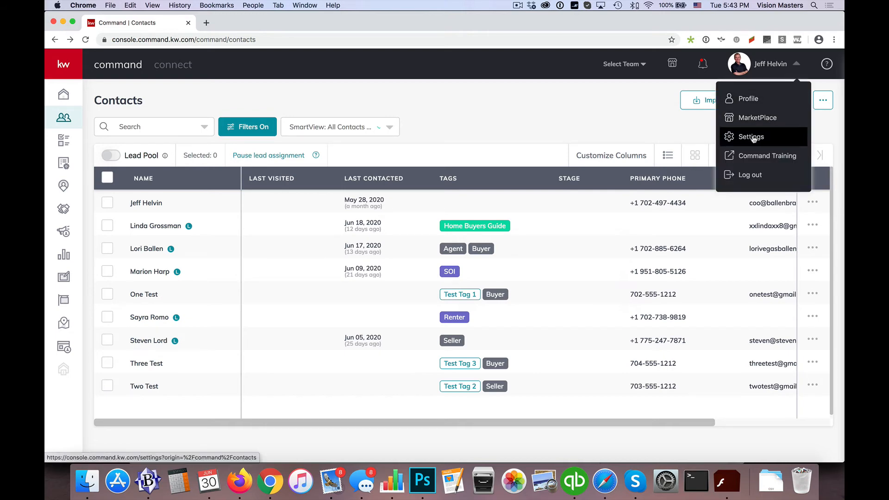
left_click(750, 137)
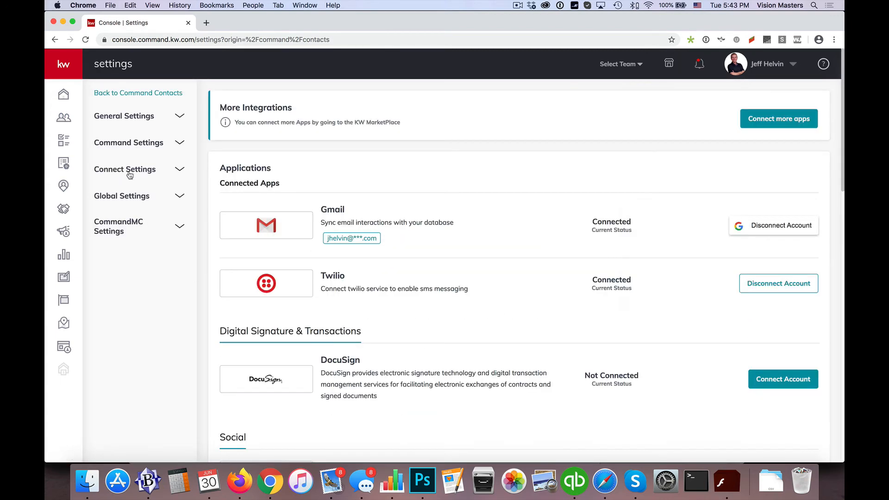
left_click(128, 143)
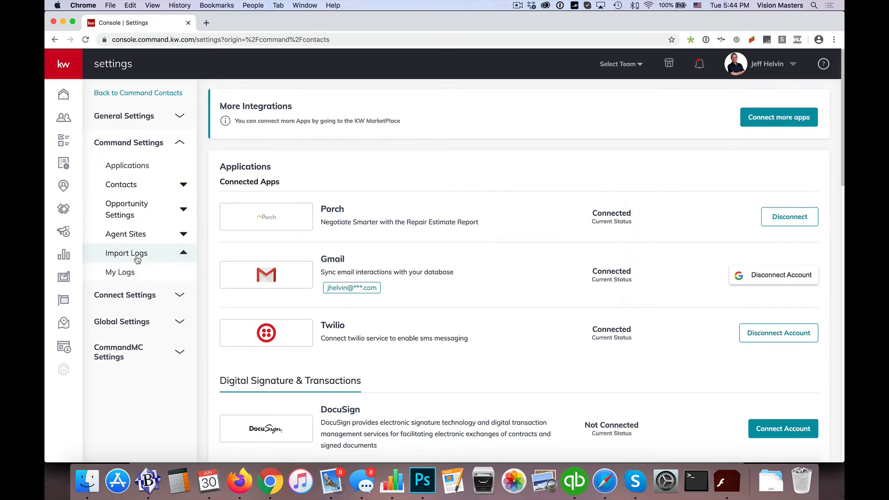
left_click(120, 272)
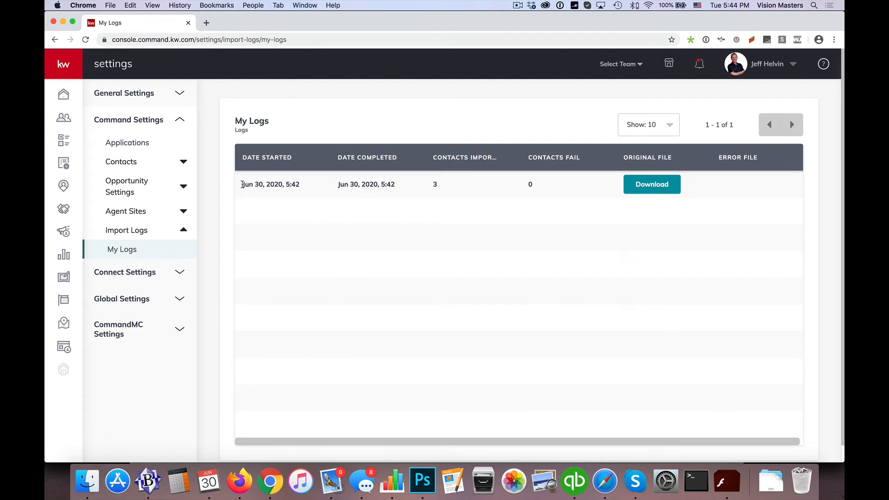
double_click(271, 184)
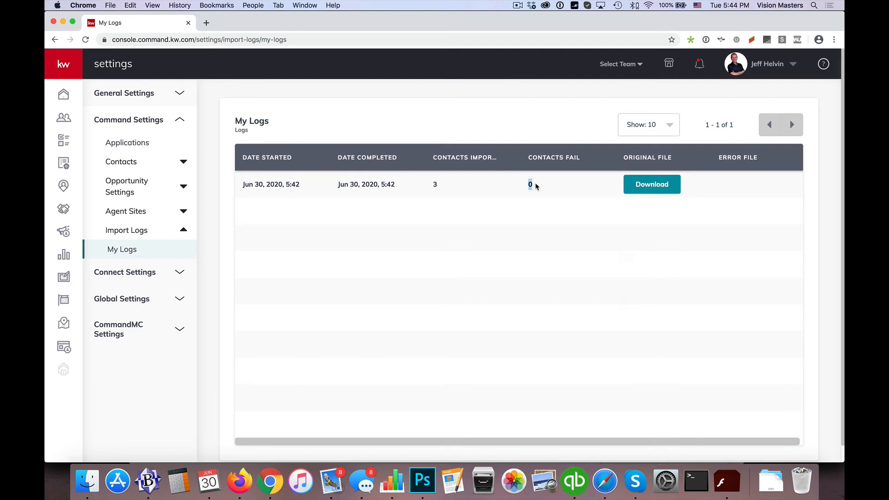
left_click(648, 157)
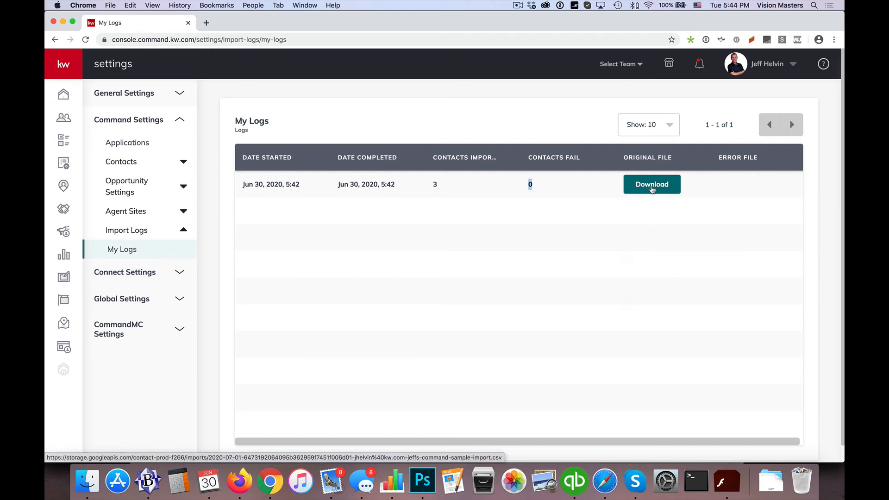
mouse_move(766, 182)
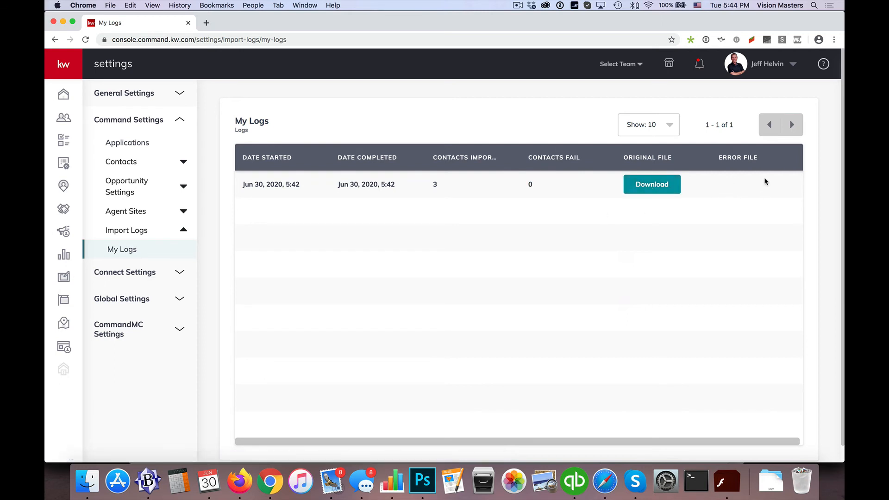
mouse_move(726, 181)
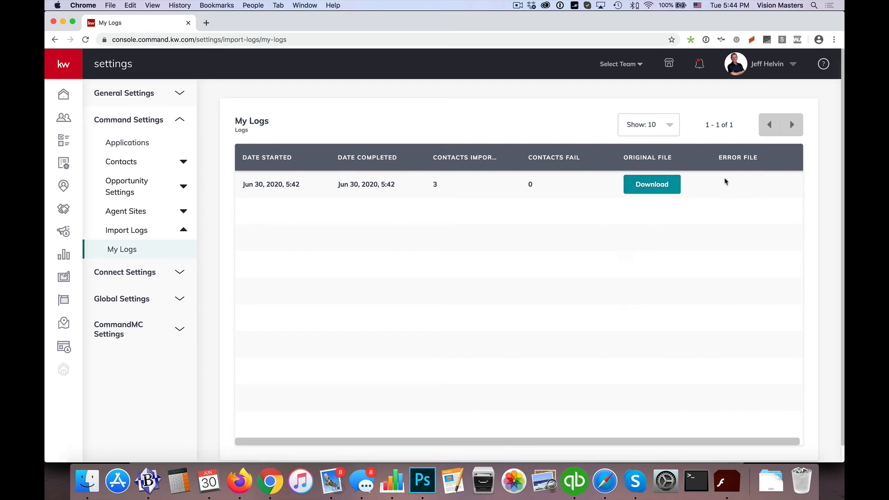
mouse_move(765, 179)
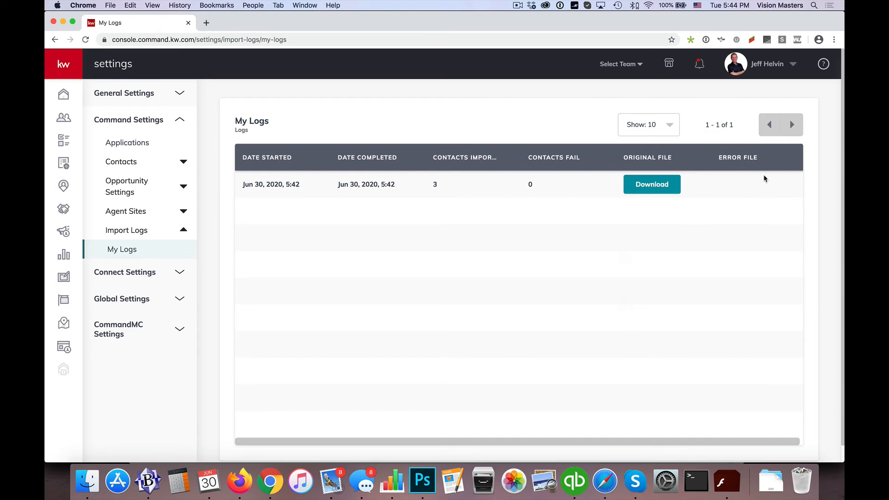
mouse_move(751, 186)
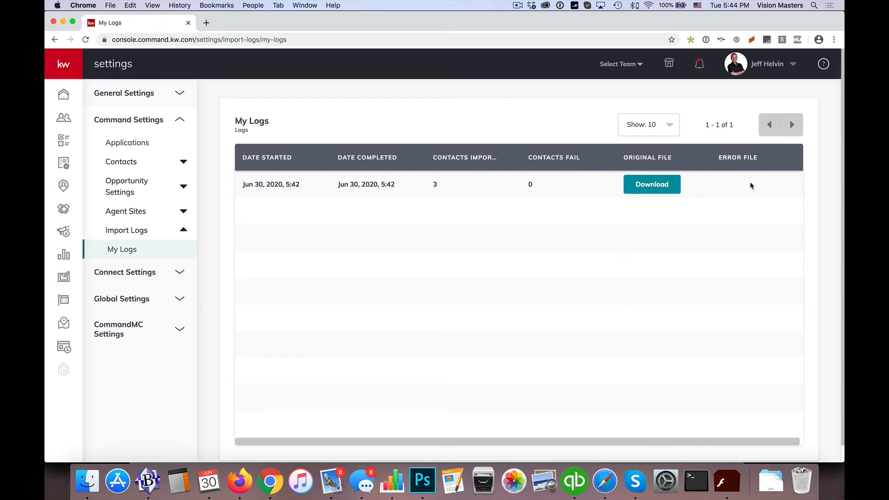
mouse_move(299, 127)
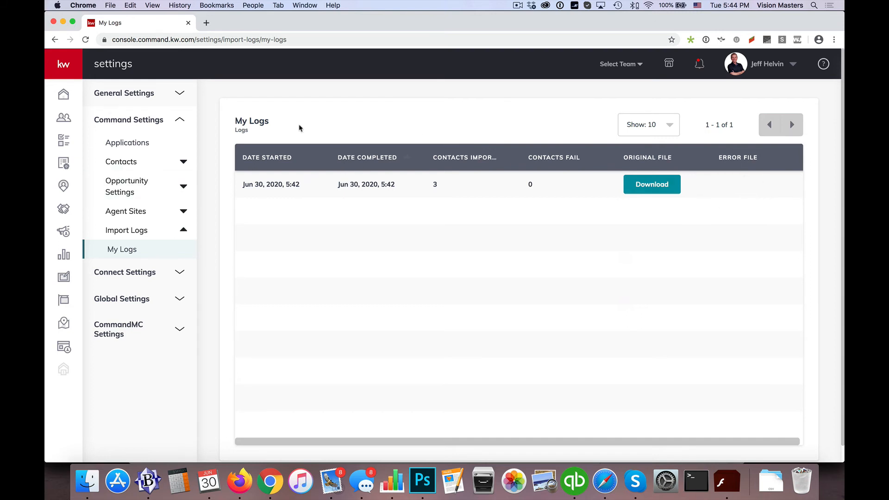
mouse_move(740, 220)
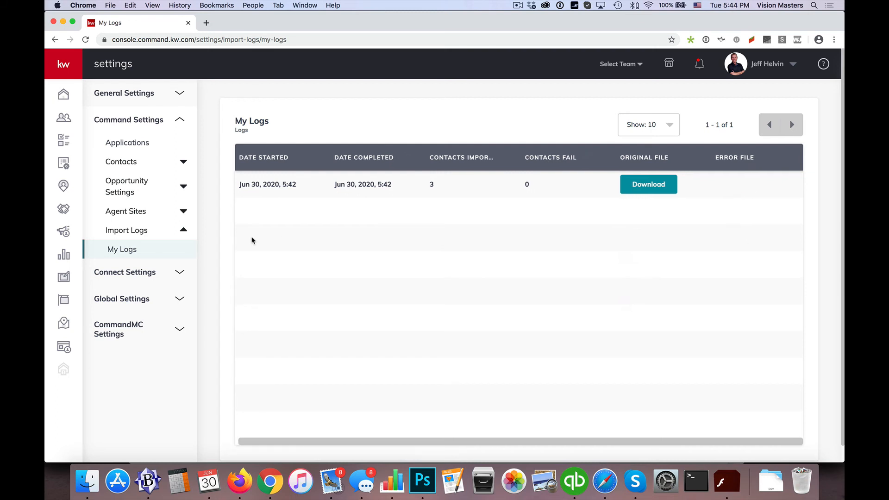
mouse_move(730, 196)
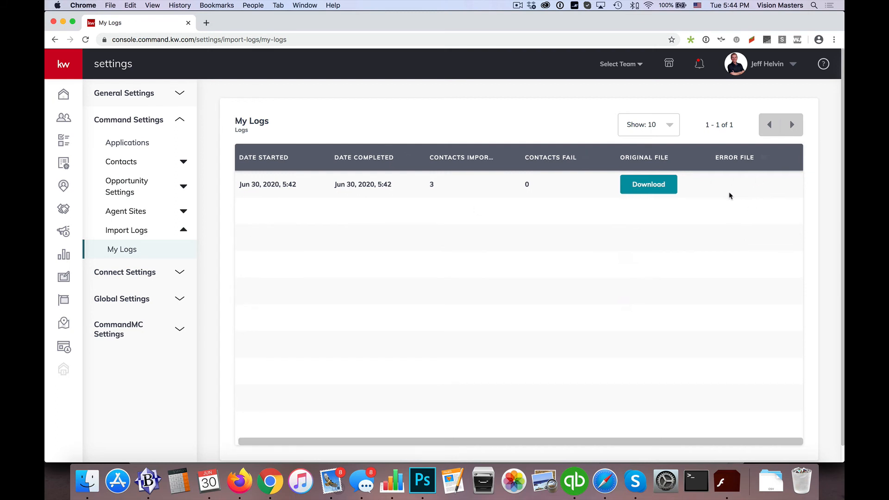
mouse_move(309, 279)
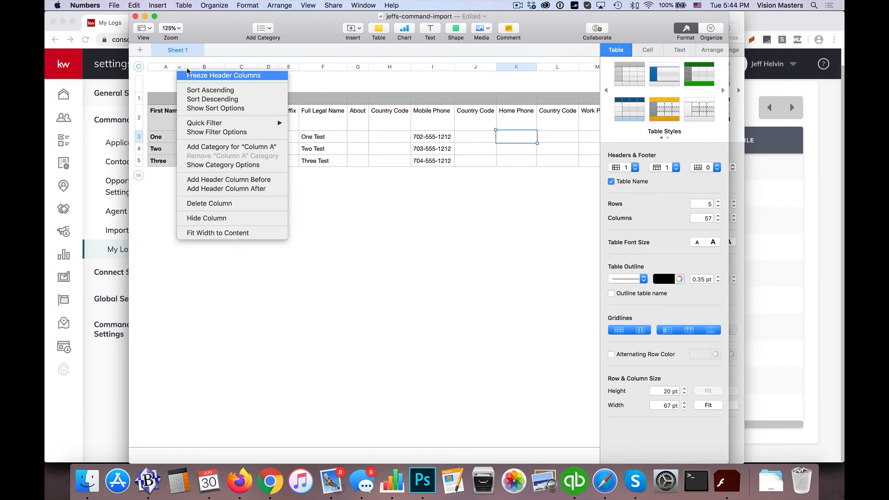
mouse_move(227, 188)
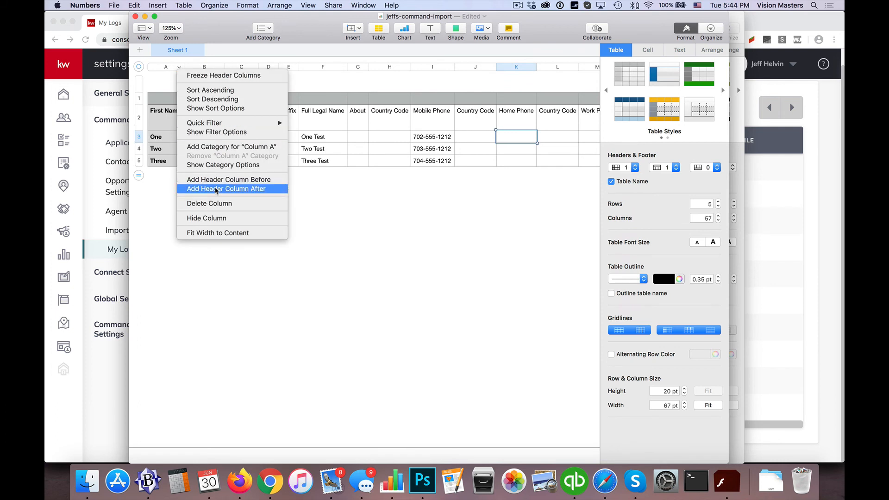
mouse_move(212, 99)
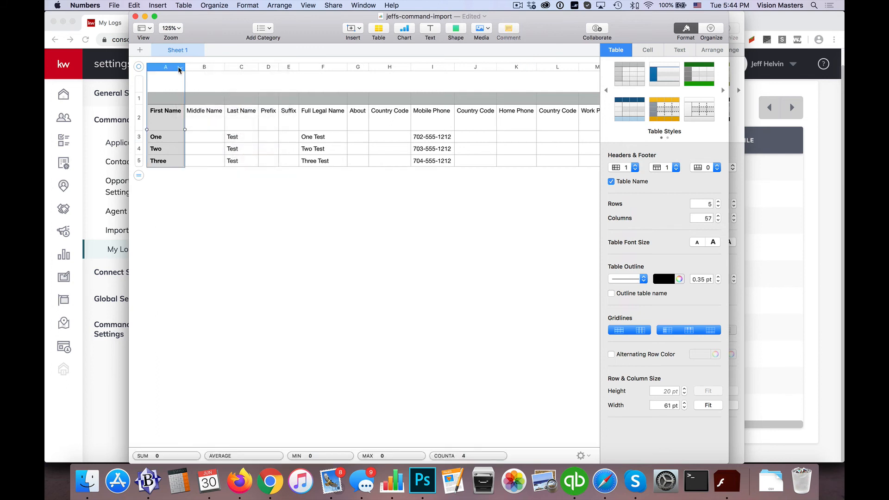
Add a blank header column before column A (First Name) in jeffs-command-import
right_click(165, 67)
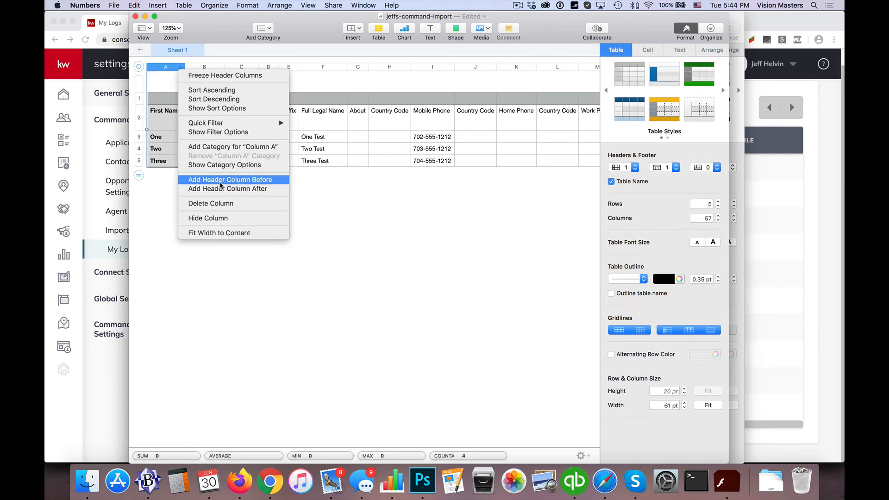
left_click(230, 179)
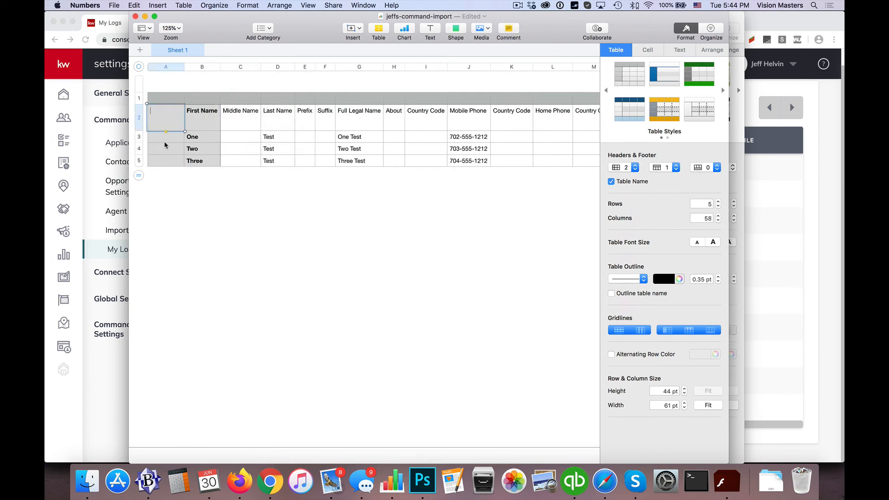
mouse_move(160, 142)
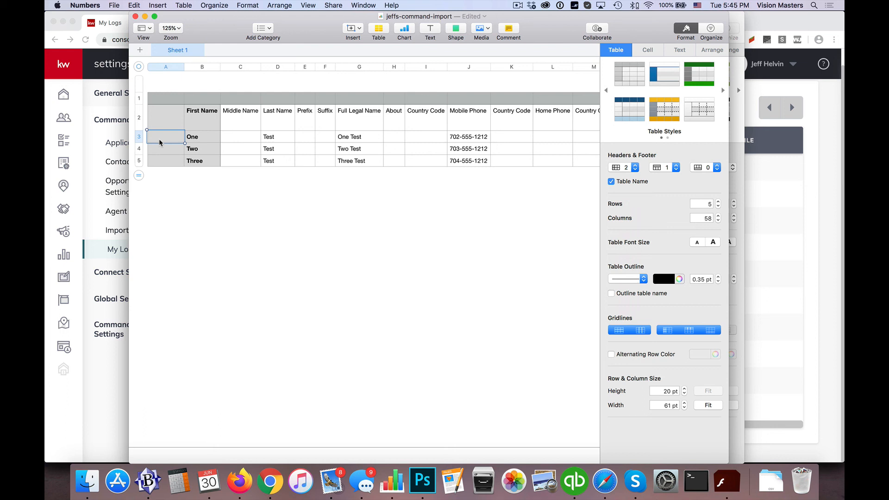
mouse_move(206, 115)
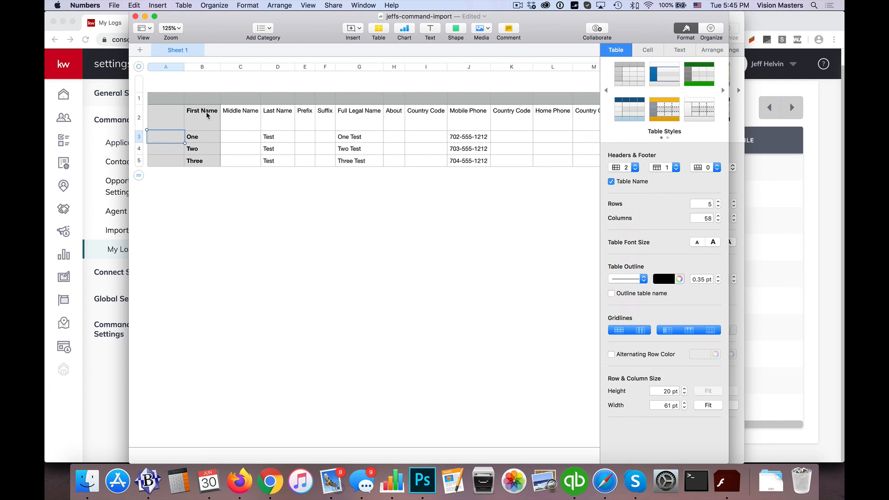
mouse_move(441, 138)
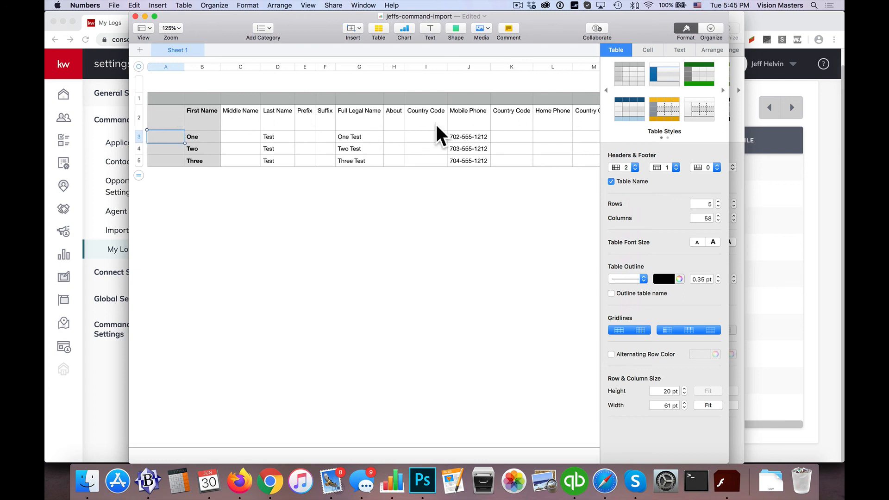
mouse_move(539, 123)
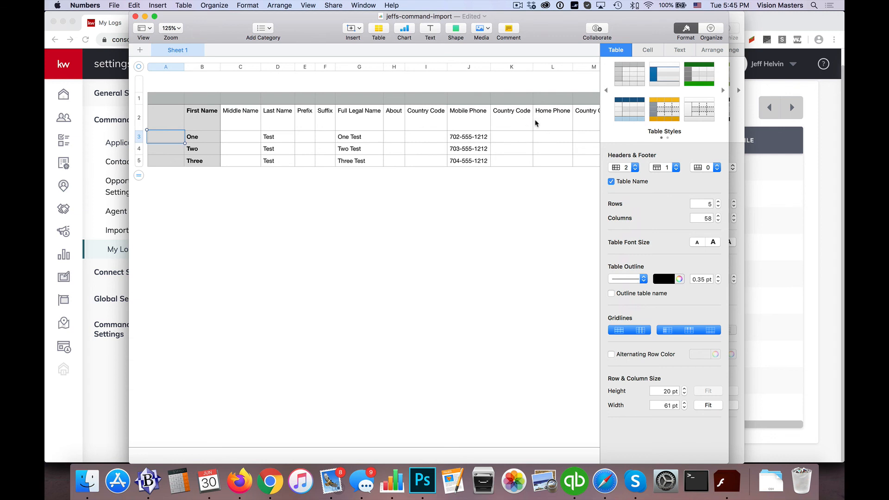
mouse_move(513, 148)
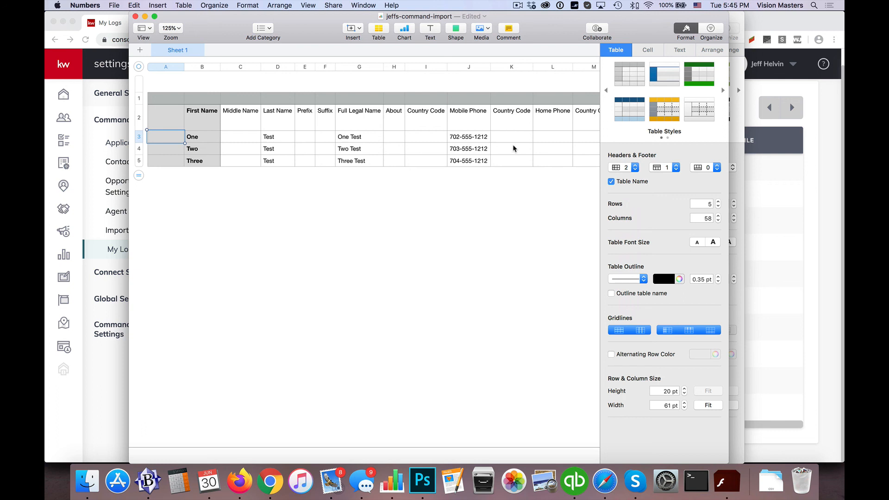
mouse_move(483, 122)
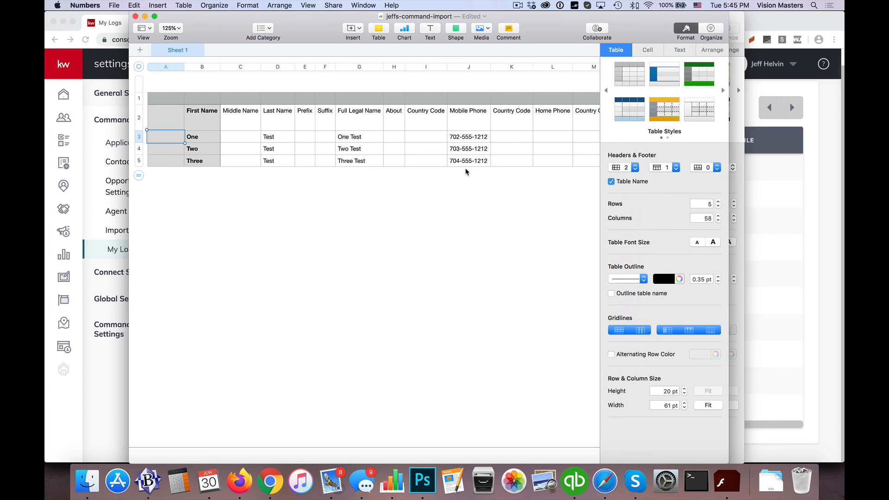
mouse_move(441, 166)
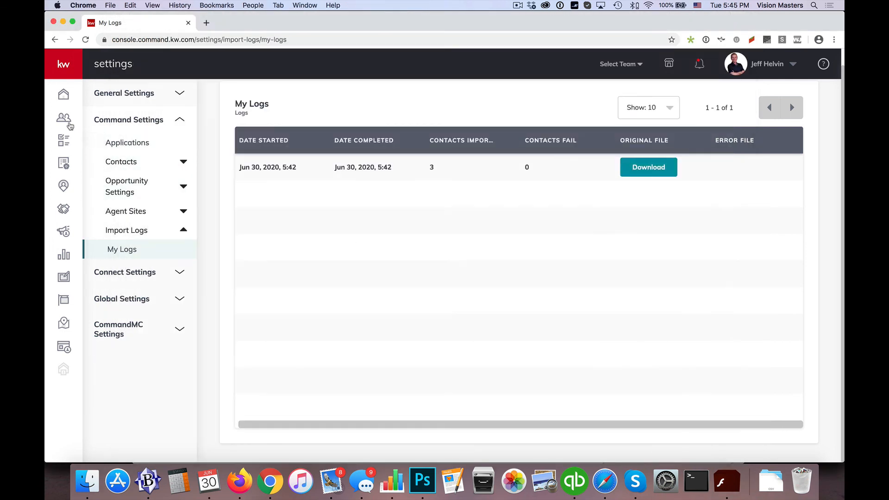
mouse_move(64, 94)
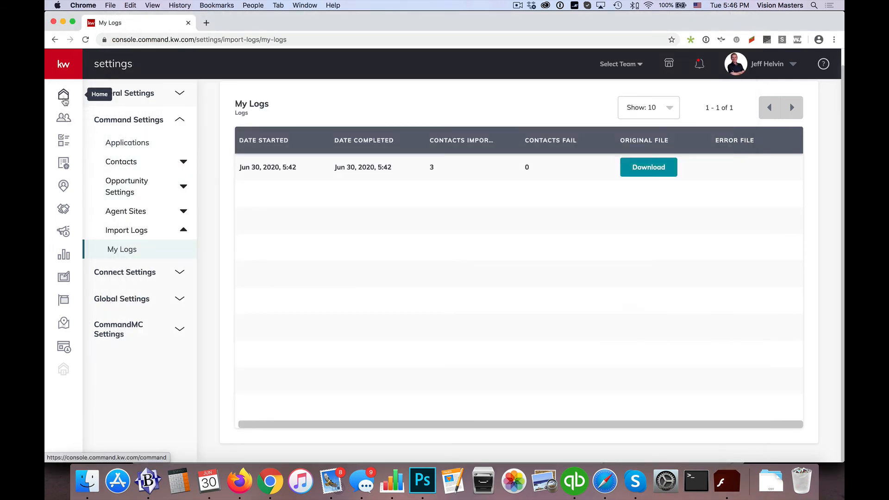
Return to the Command home dashboard showing tasks, playbook, goals and recent leads
left_click(64, 96)
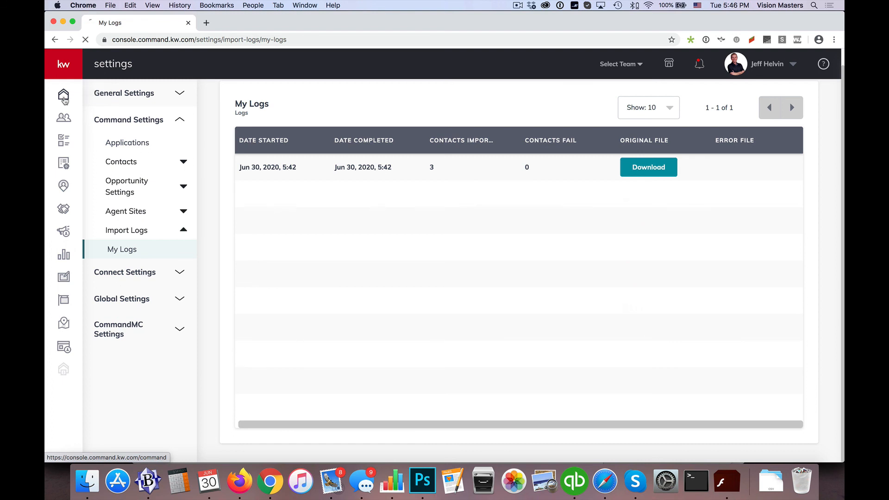
left_click(64, 94)
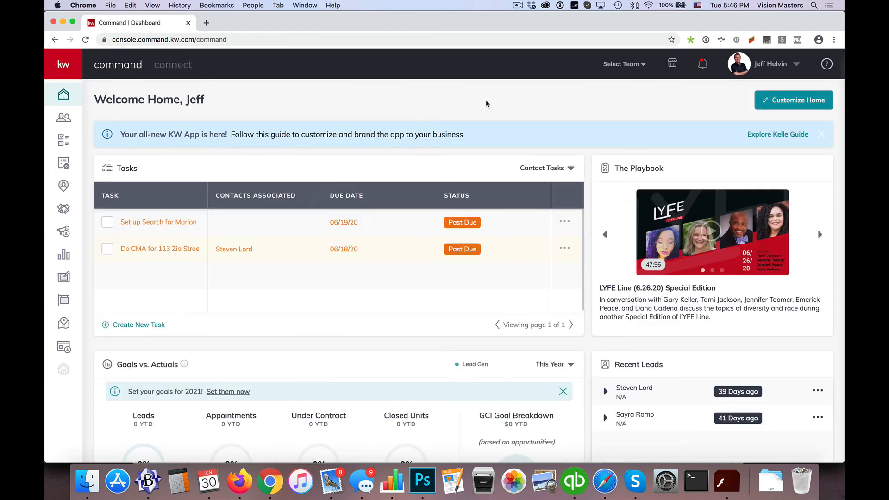